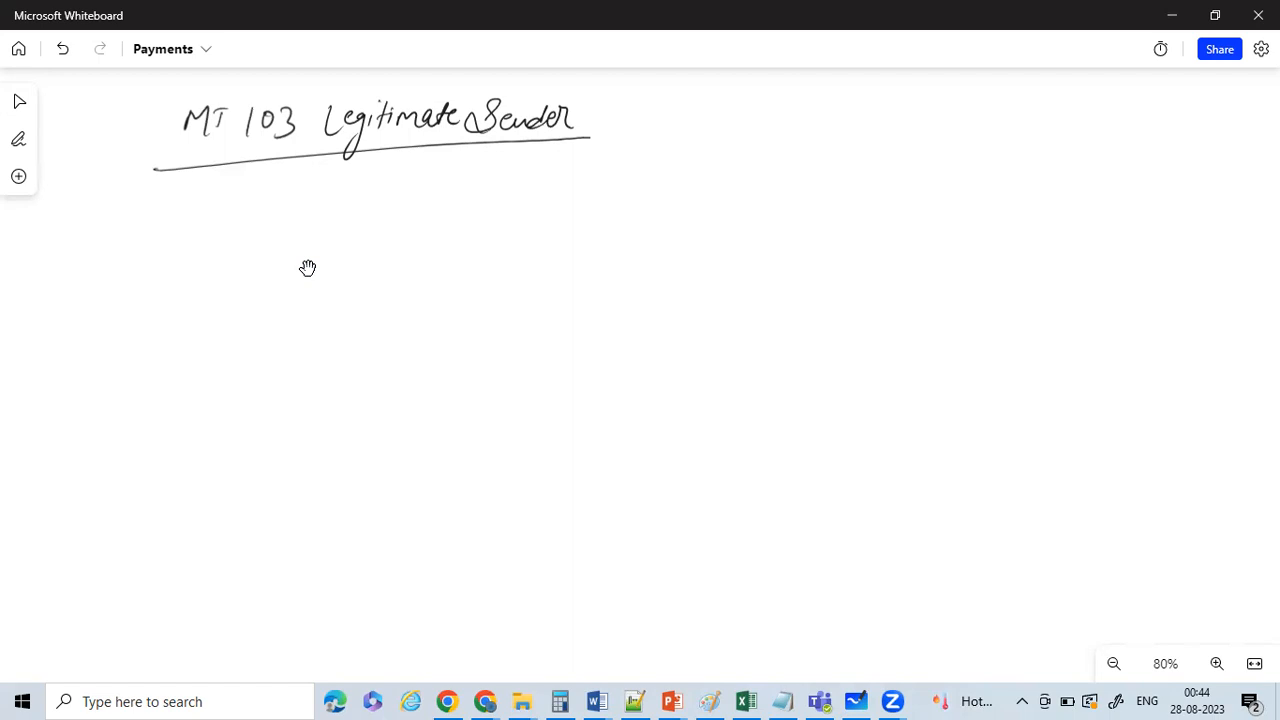
Select the black inking pen and open its thickness and colour options.
click(18, 138)
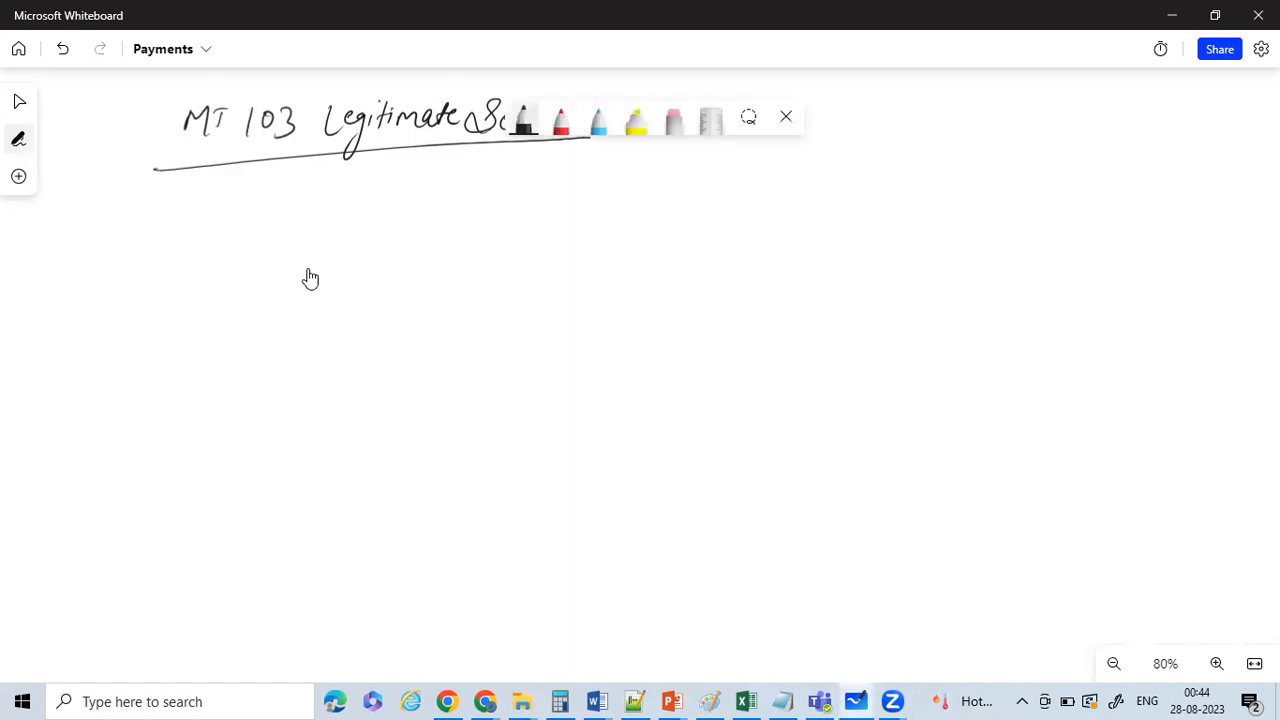
click(523, 120)
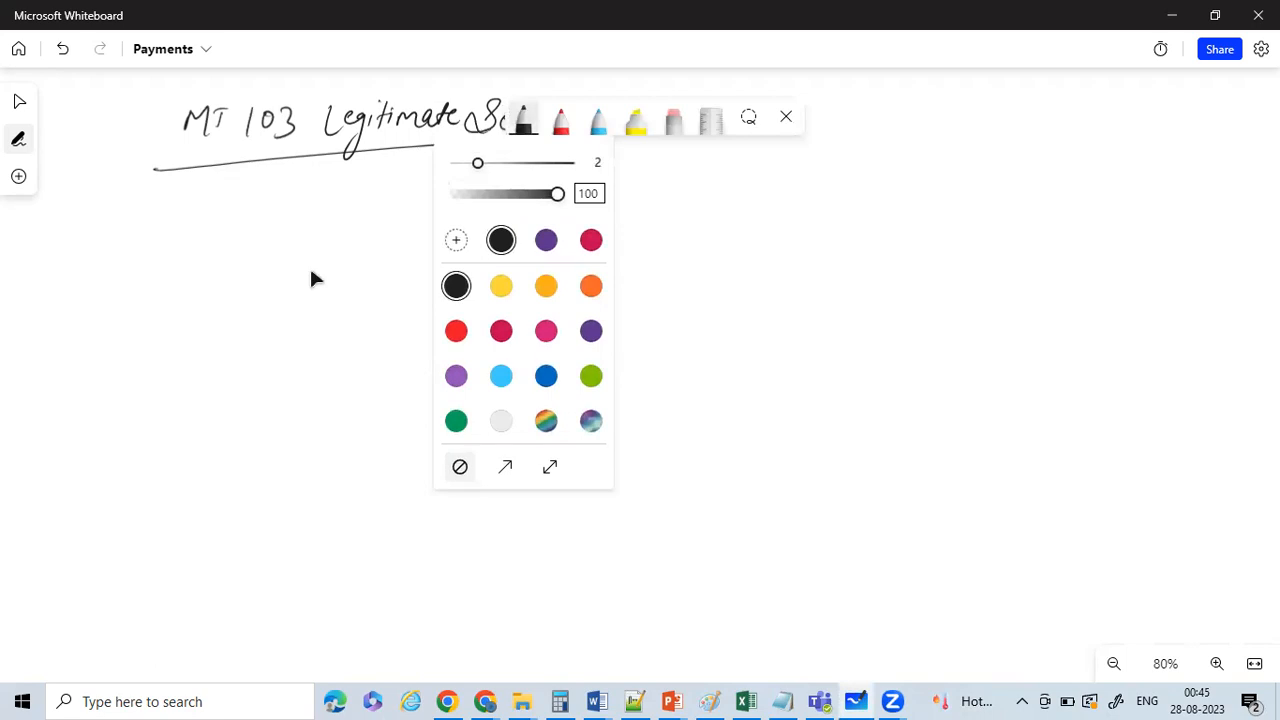
mouse_move(311, 278)
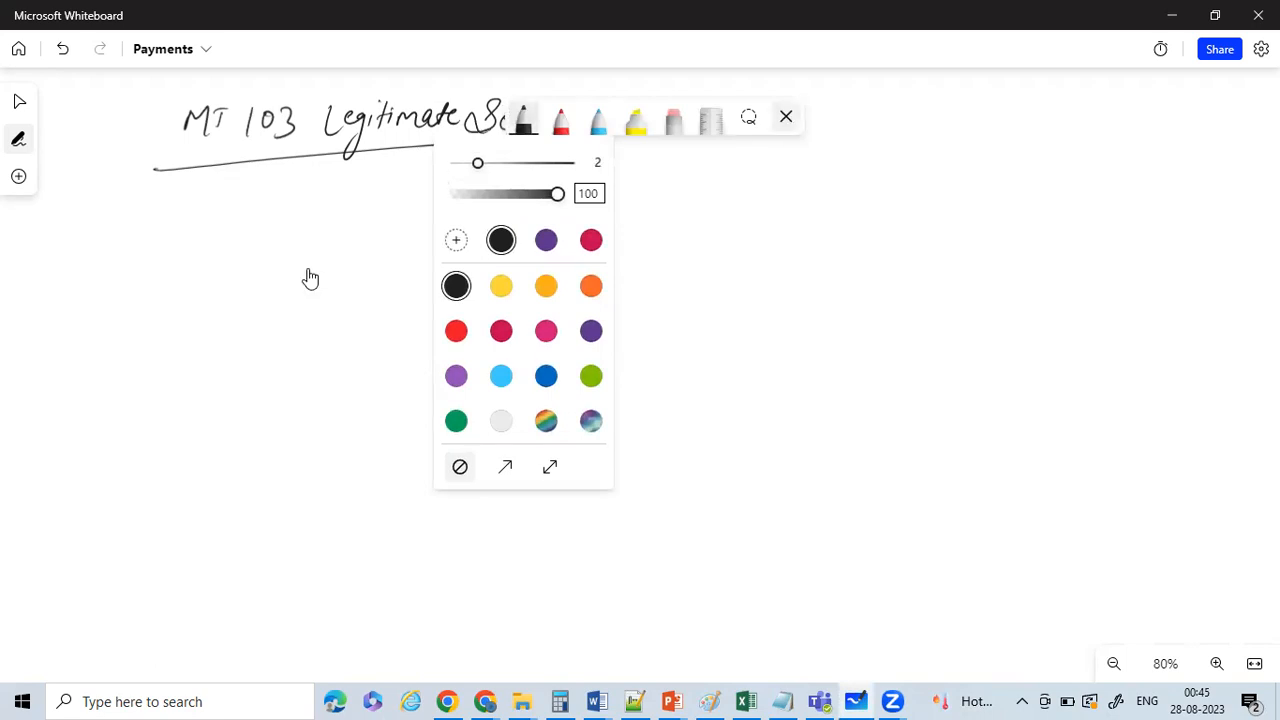
Draw stick figures Ram and Sam, mark Sam as USA, and sketch their banks.
click(786, 116)
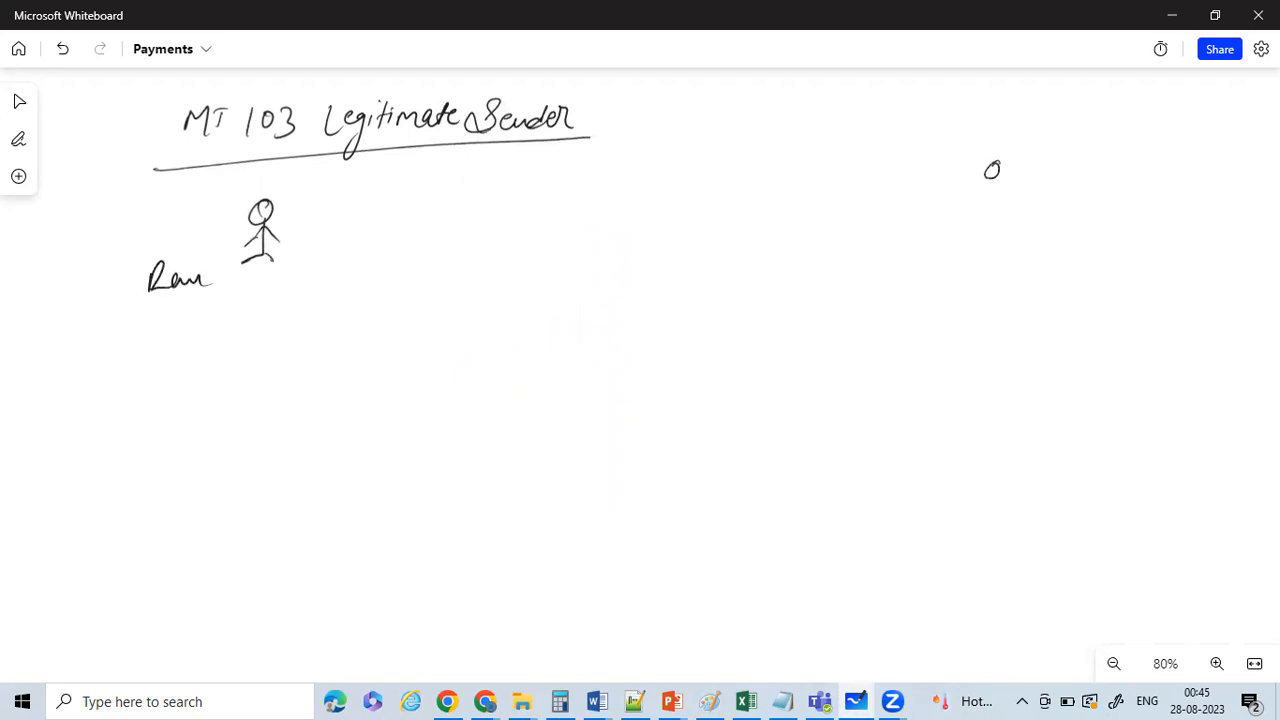
drag(992, 178, 995, 215)
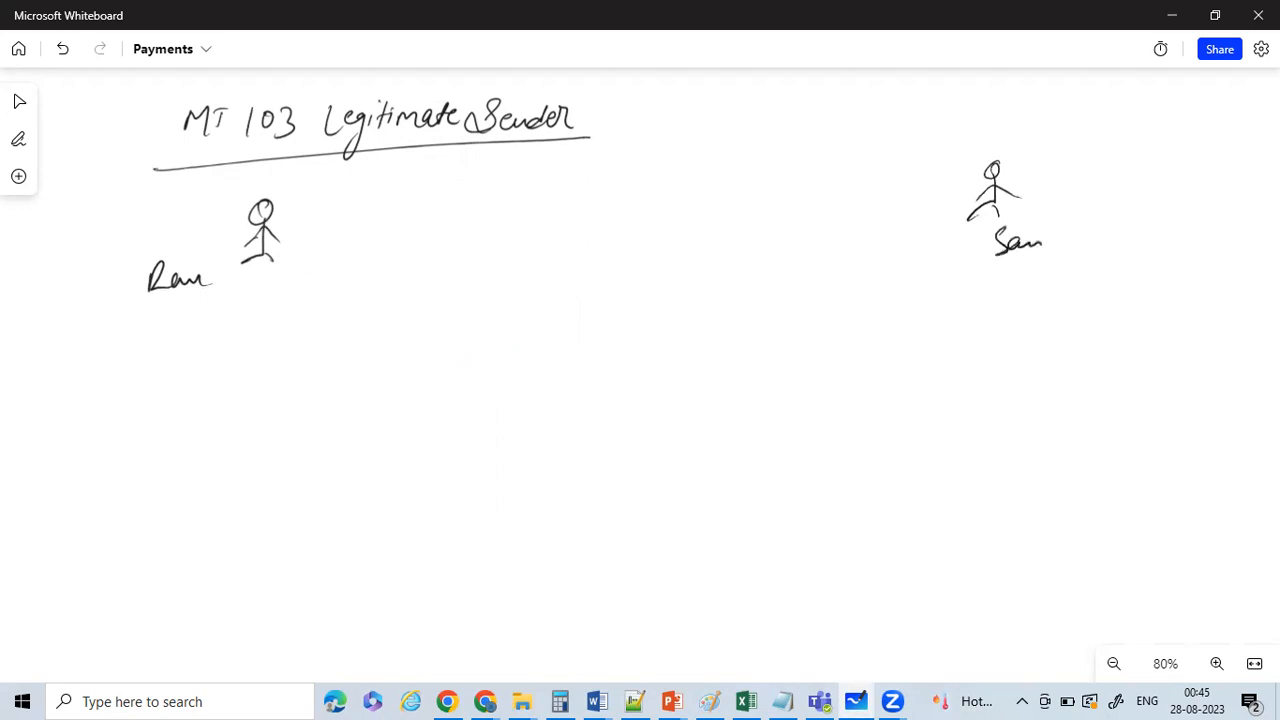
click(308, 268)
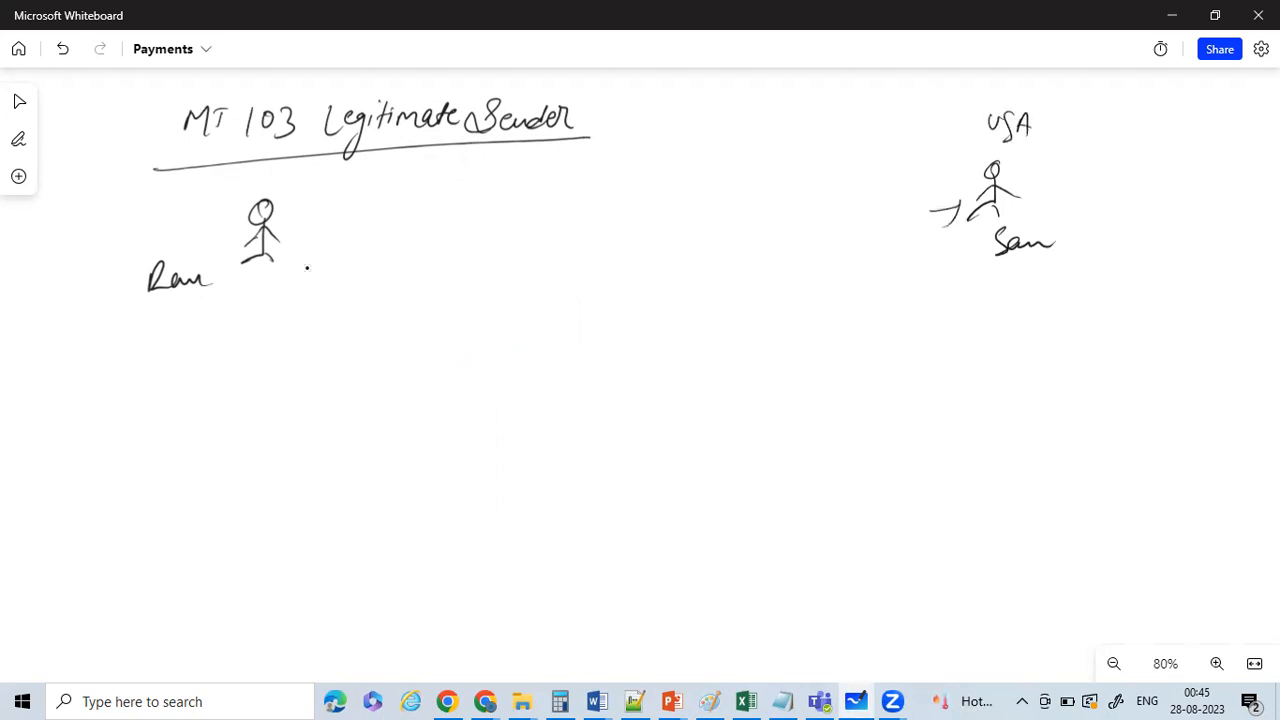
drag(820, 180, 875, 250)
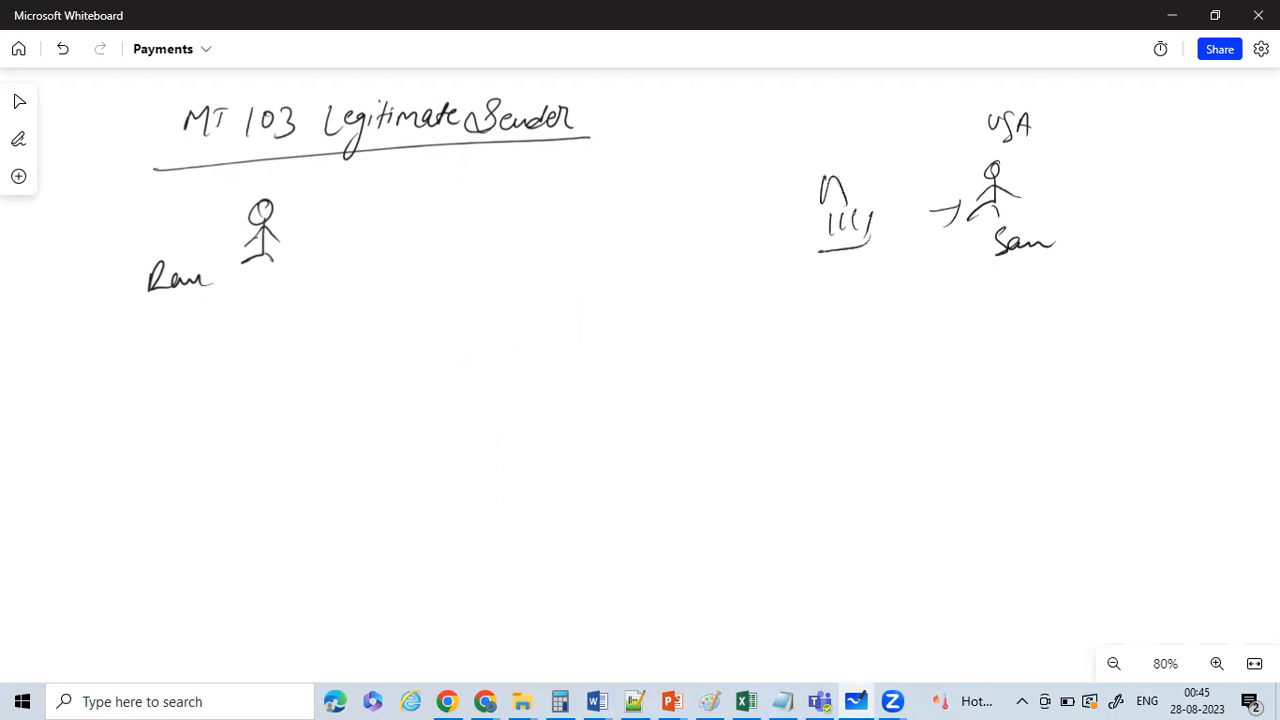
drag(840, 270, 908, 270)
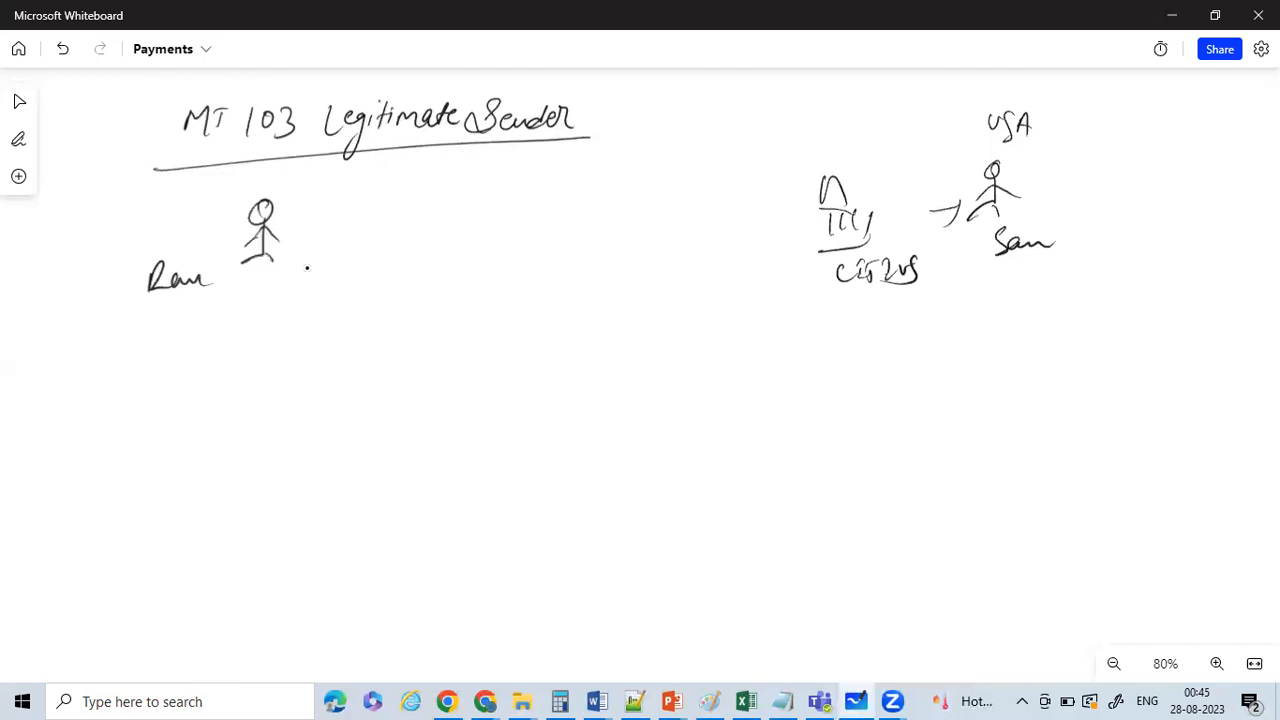
drag(280, 243, 340, 240)
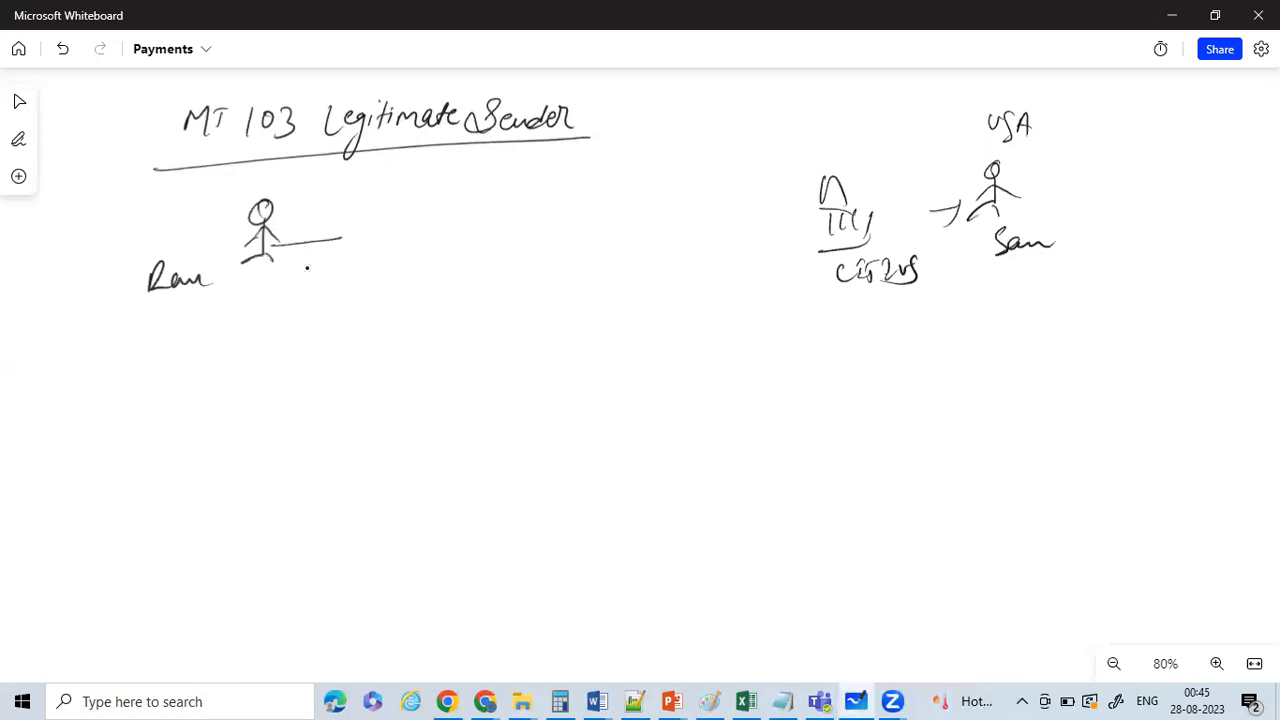
drag(355, 220, 355, 255)
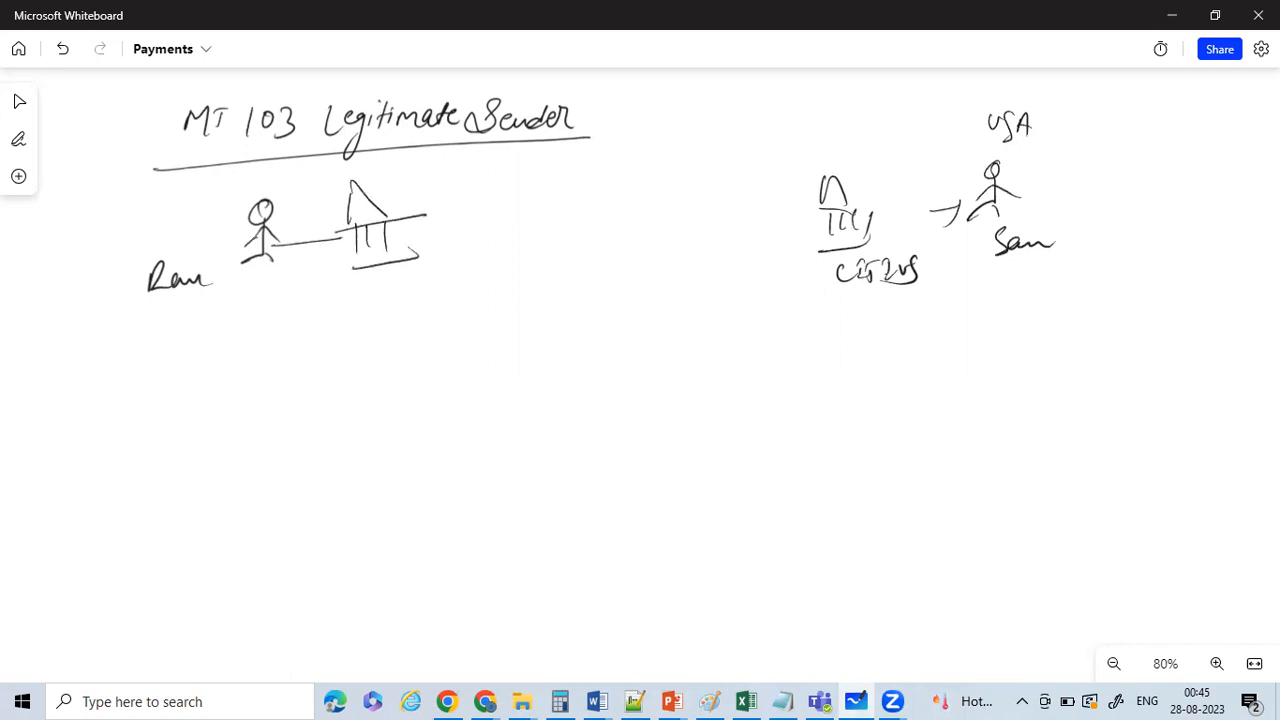
Label Ram's bank with its code and link it via a cloud to Sam's bank, marked MT103.
drag(355, 300, 395, 315)
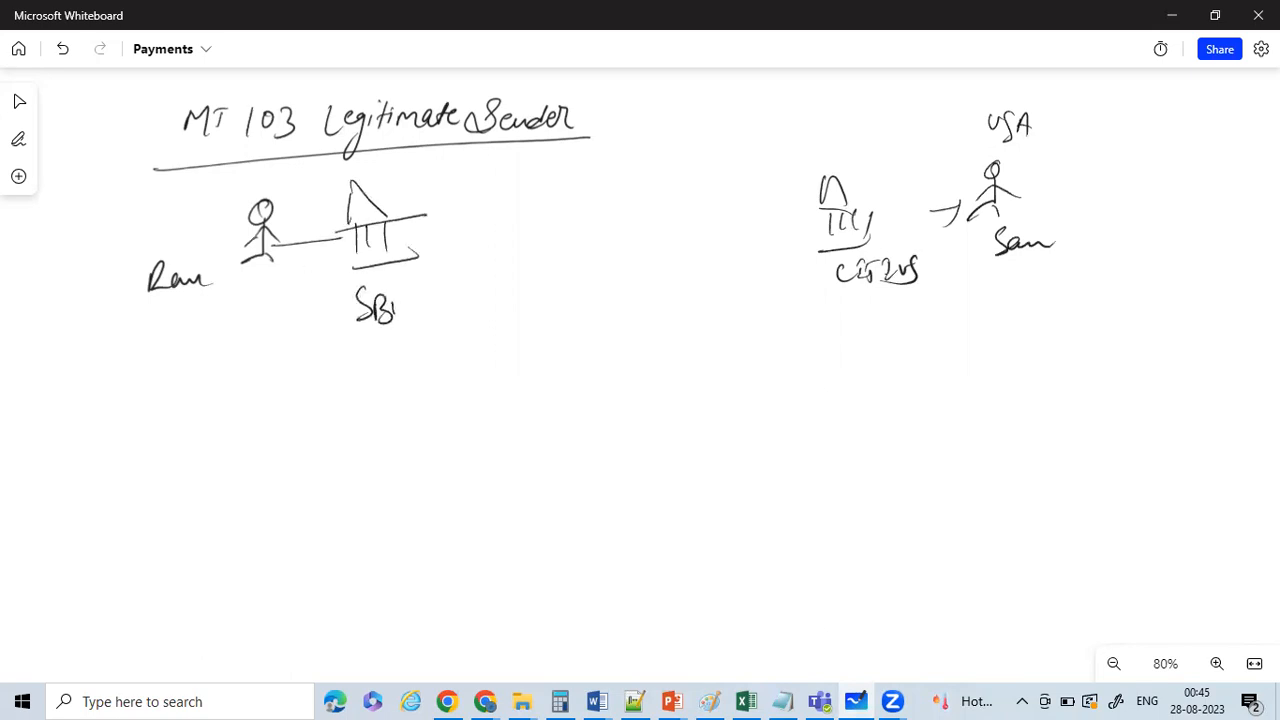
drag(390, 300, 465, 300)
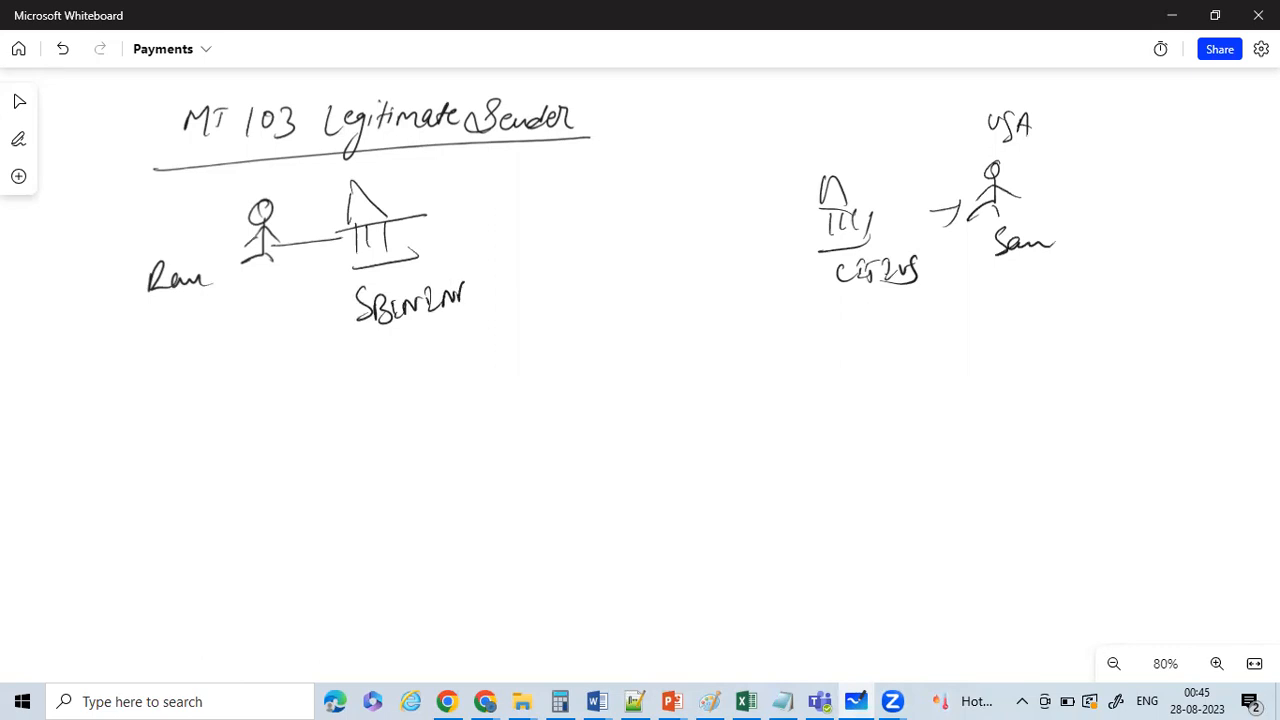
drag(395, 237, 535, 236)
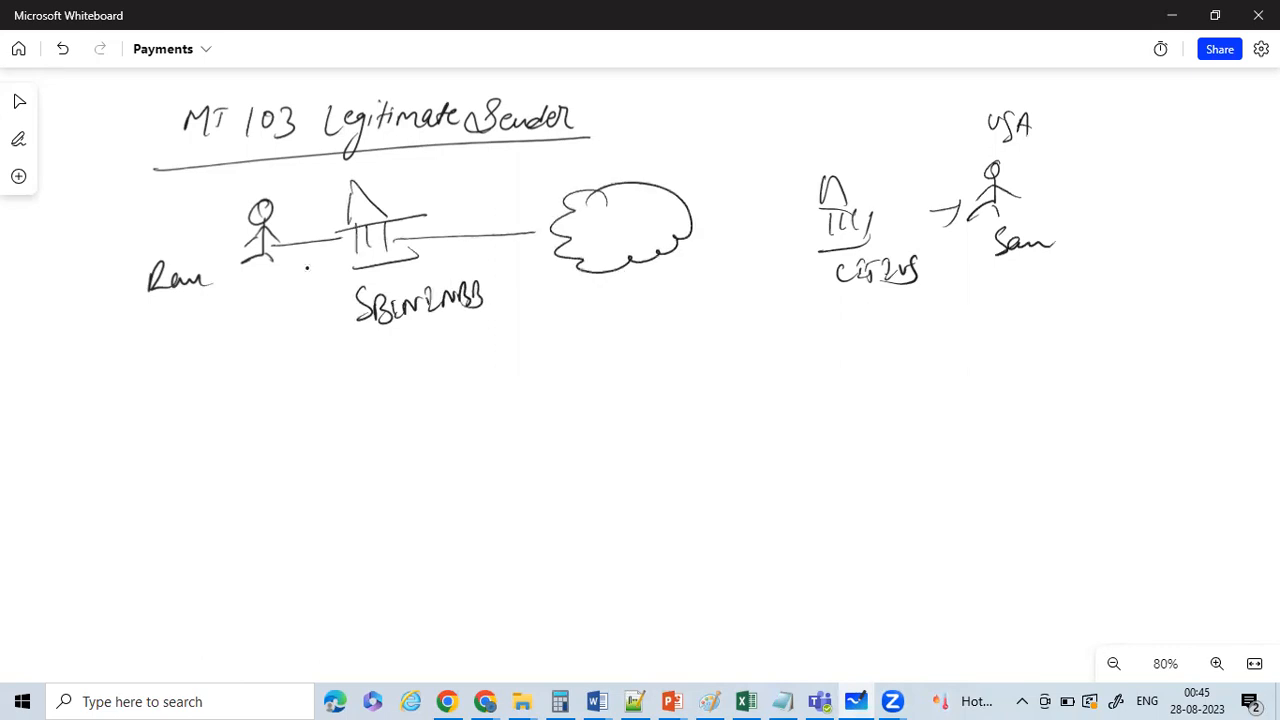
drag(690, 228, 810, 225)
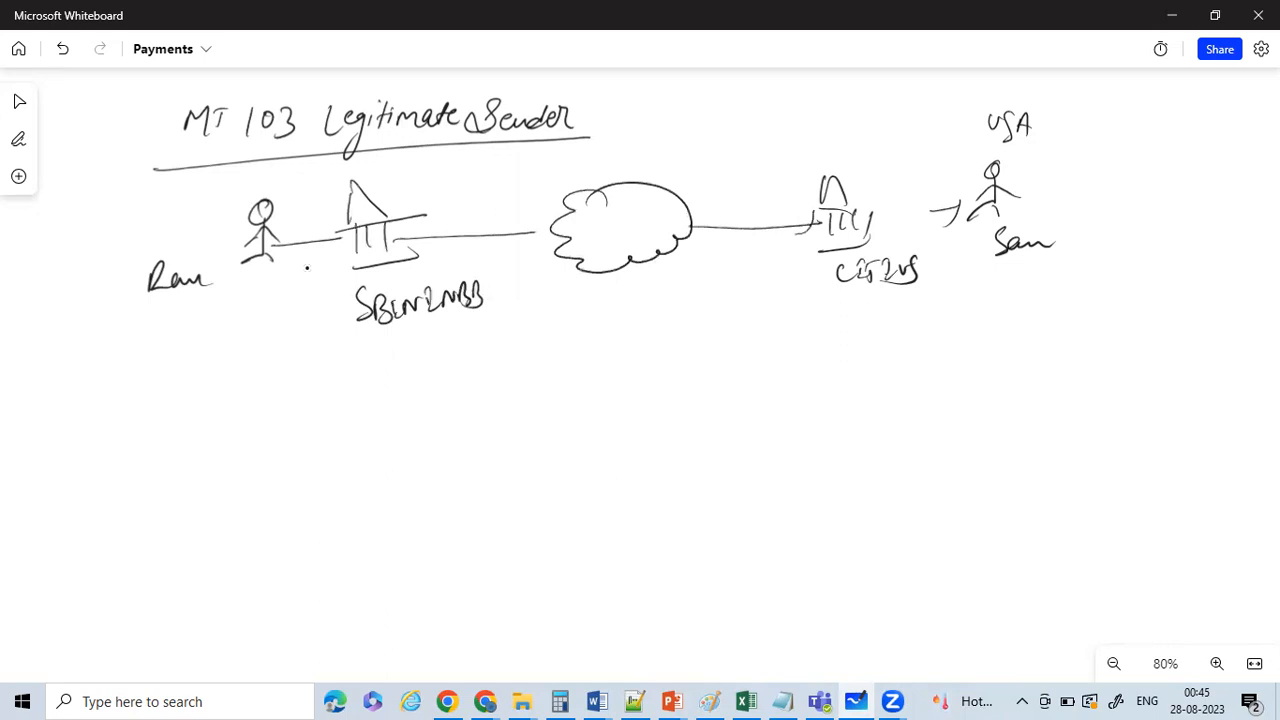
drag(460, 215, 500, 215)
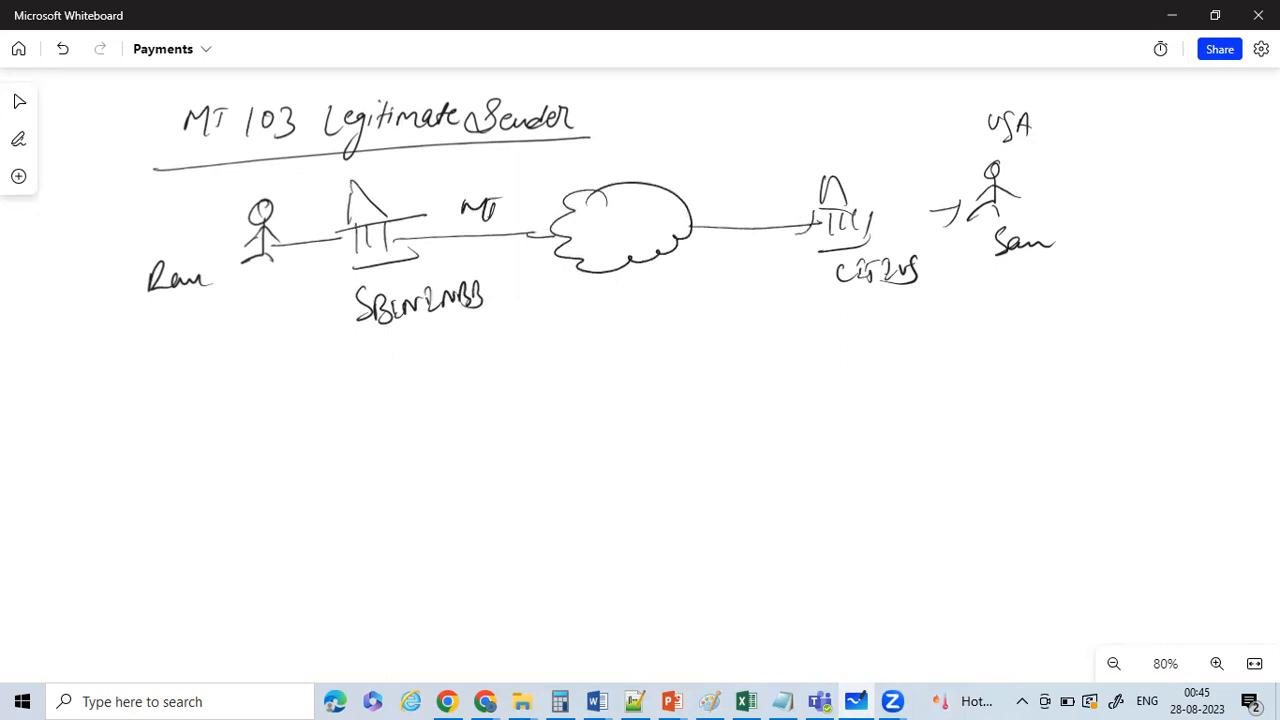
drag(500, 208, 535, 215)
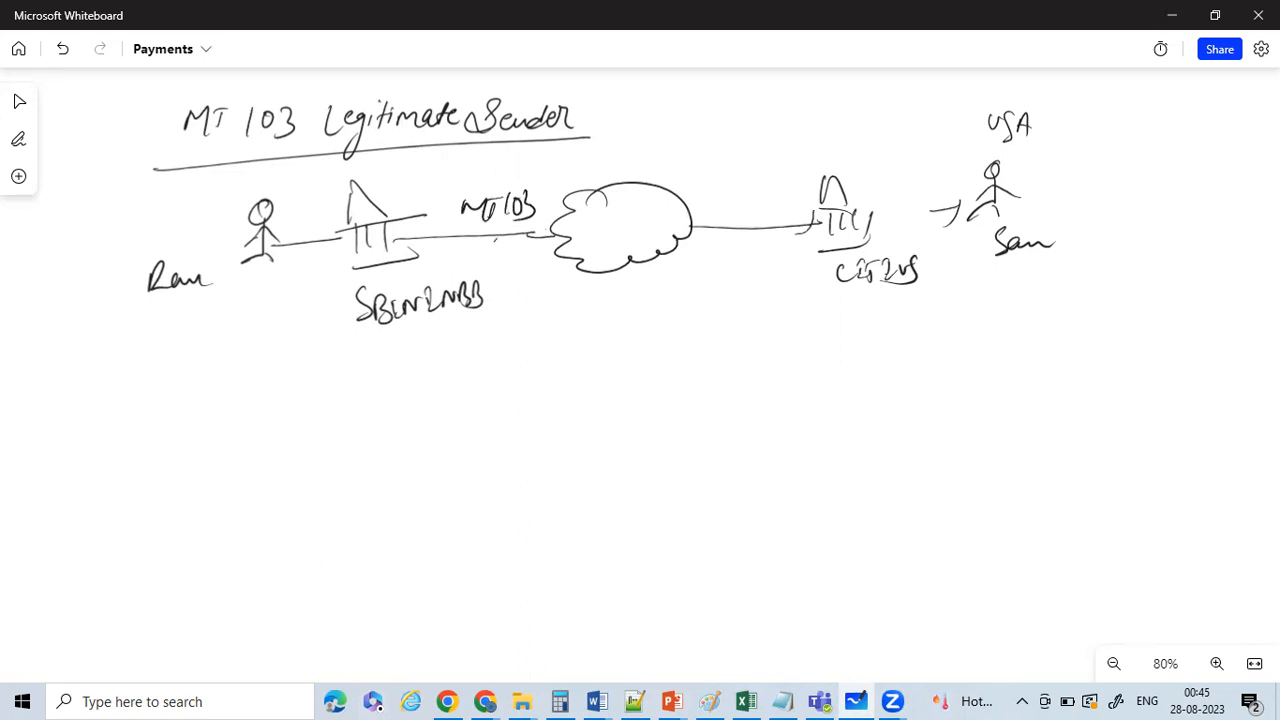
click(18, 138)
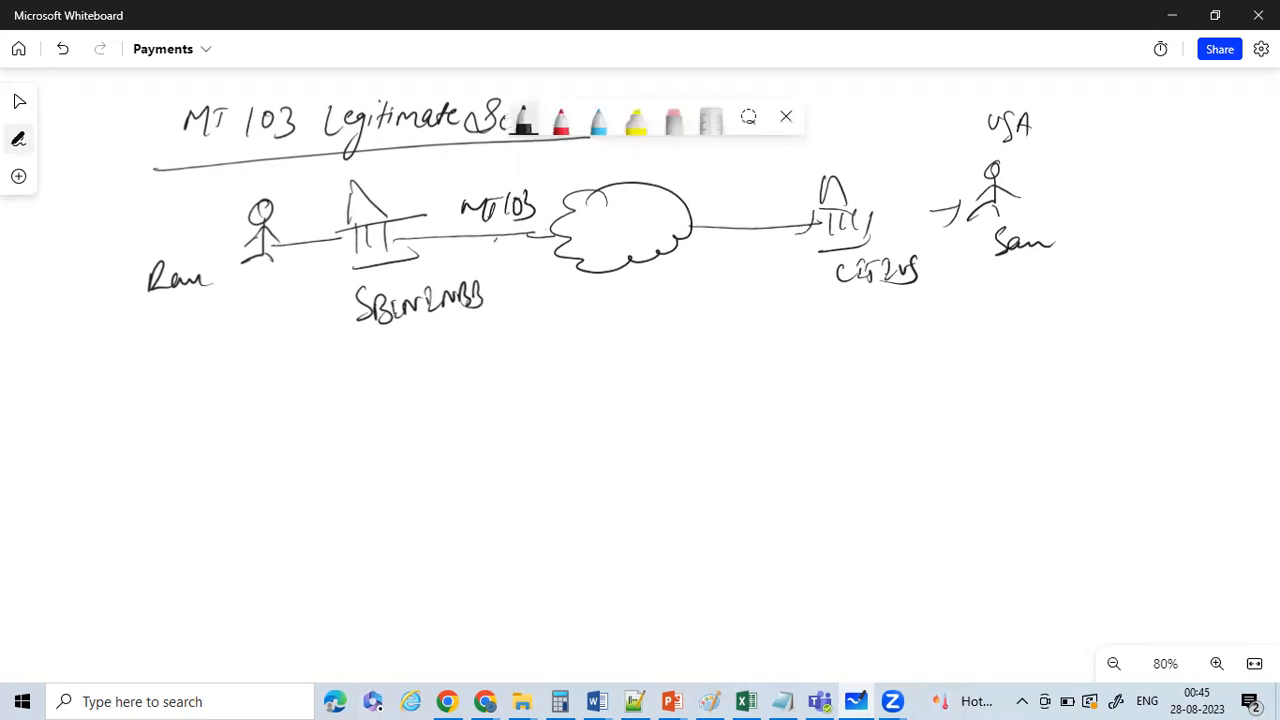
Draw a blue arrow from MT103 to a field list: blocks 1–4, then 20, 23B, 32A, 50K.
drag(510, 245, 512, 330)
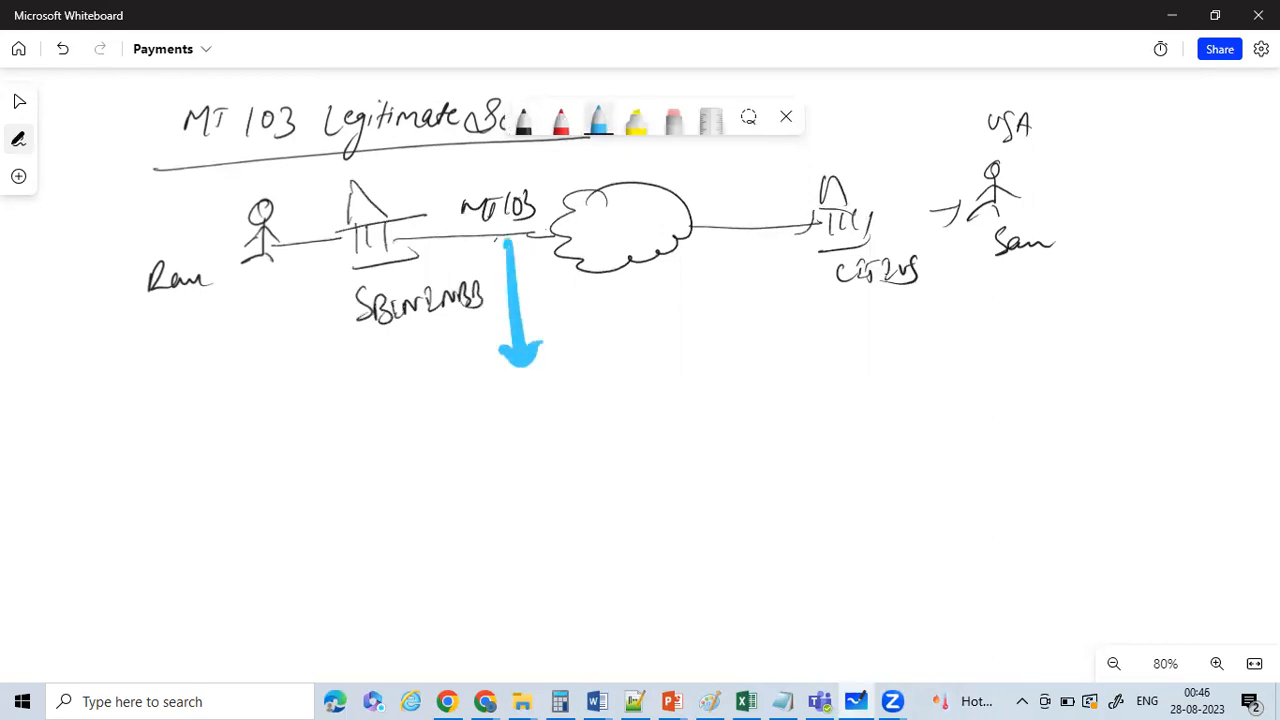
click(522, 120)
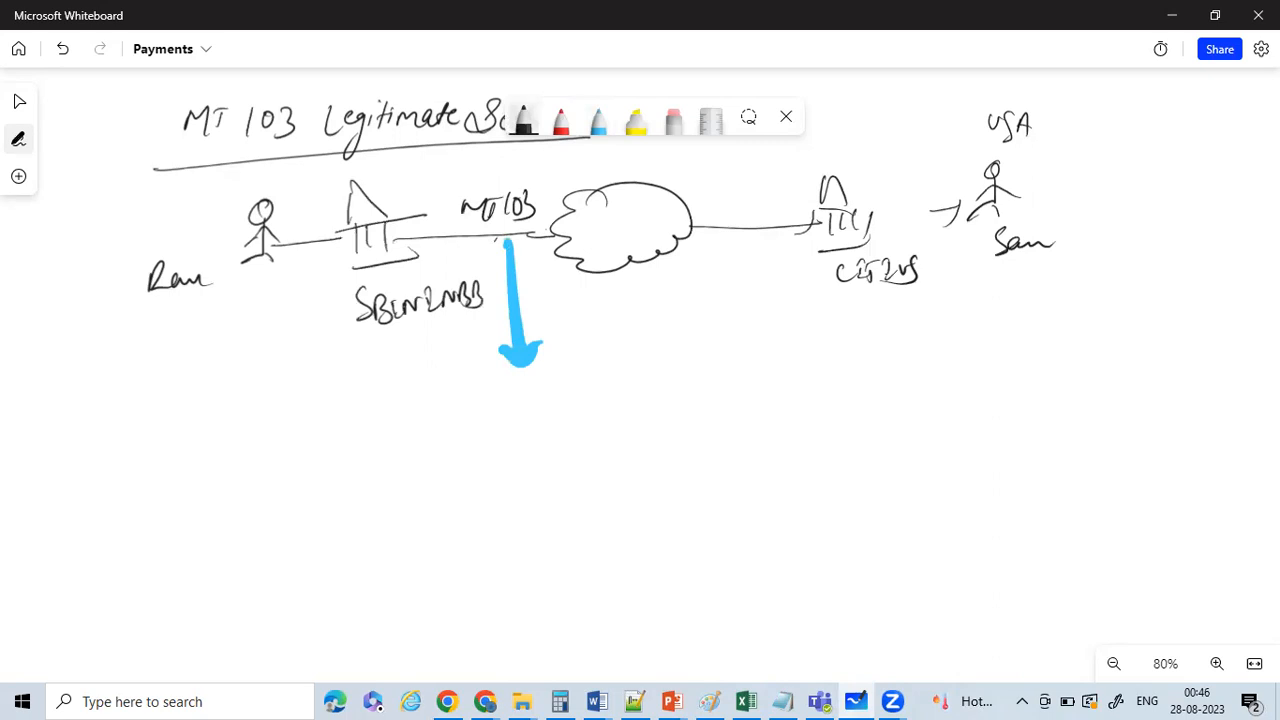
drag(435, 420, 480, 395)
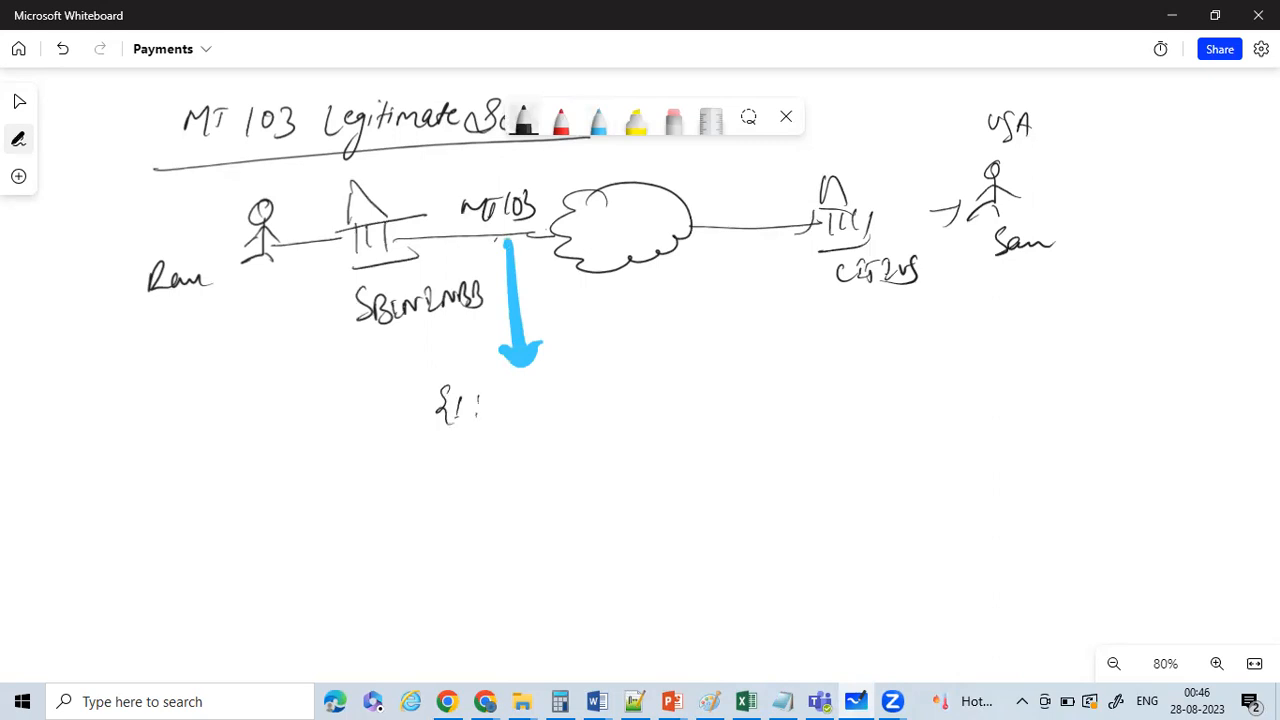
drag(450, 435, 470, 480)
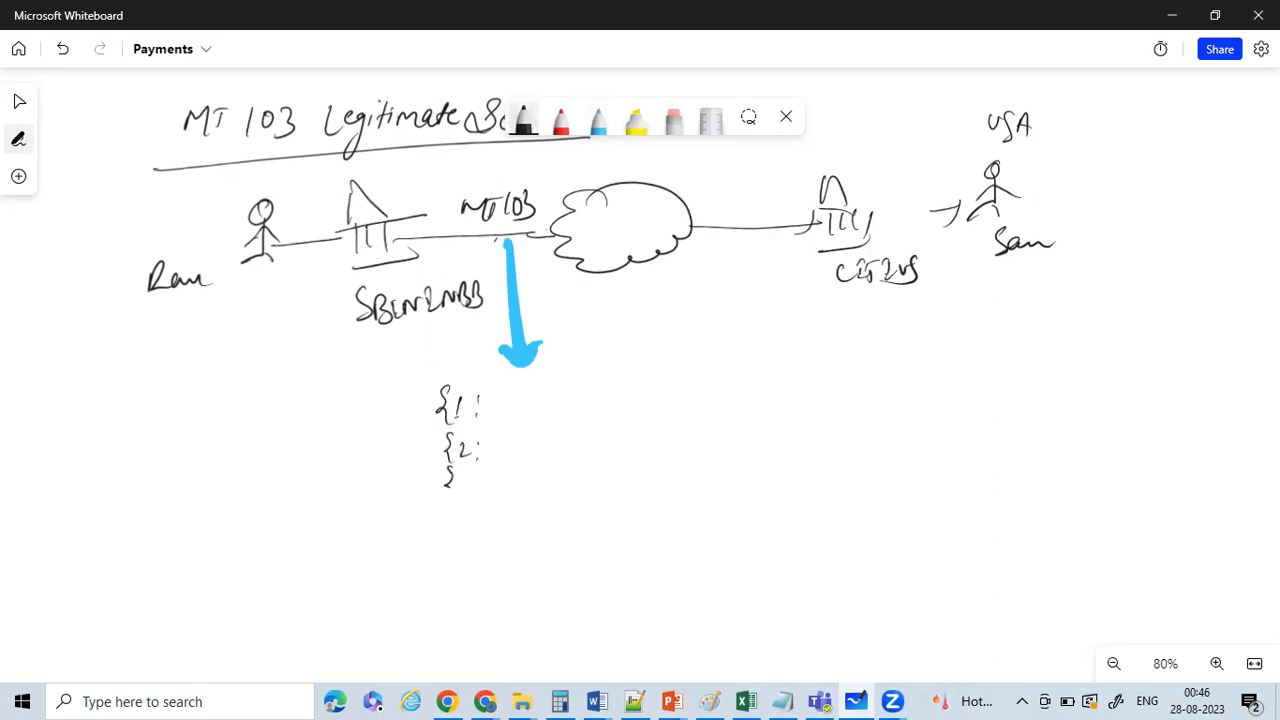
drag(445, 470, 485, 485)
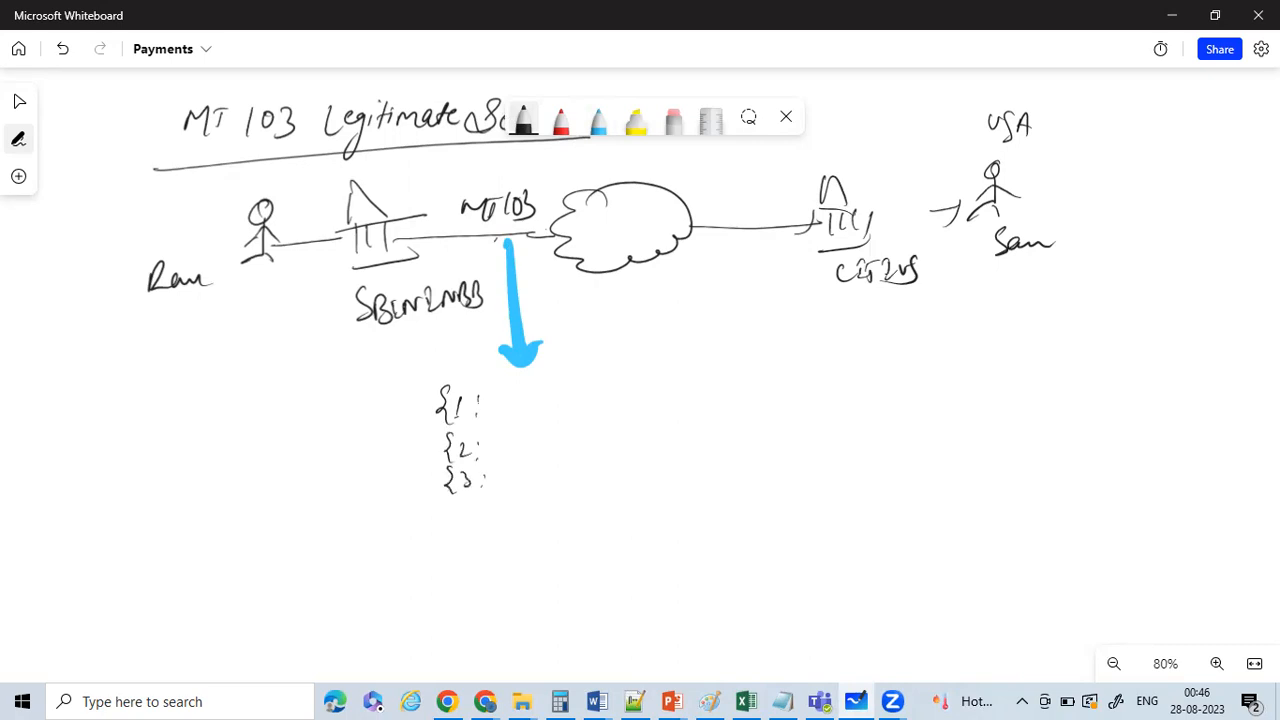
drag(450, 505, 480, 520)
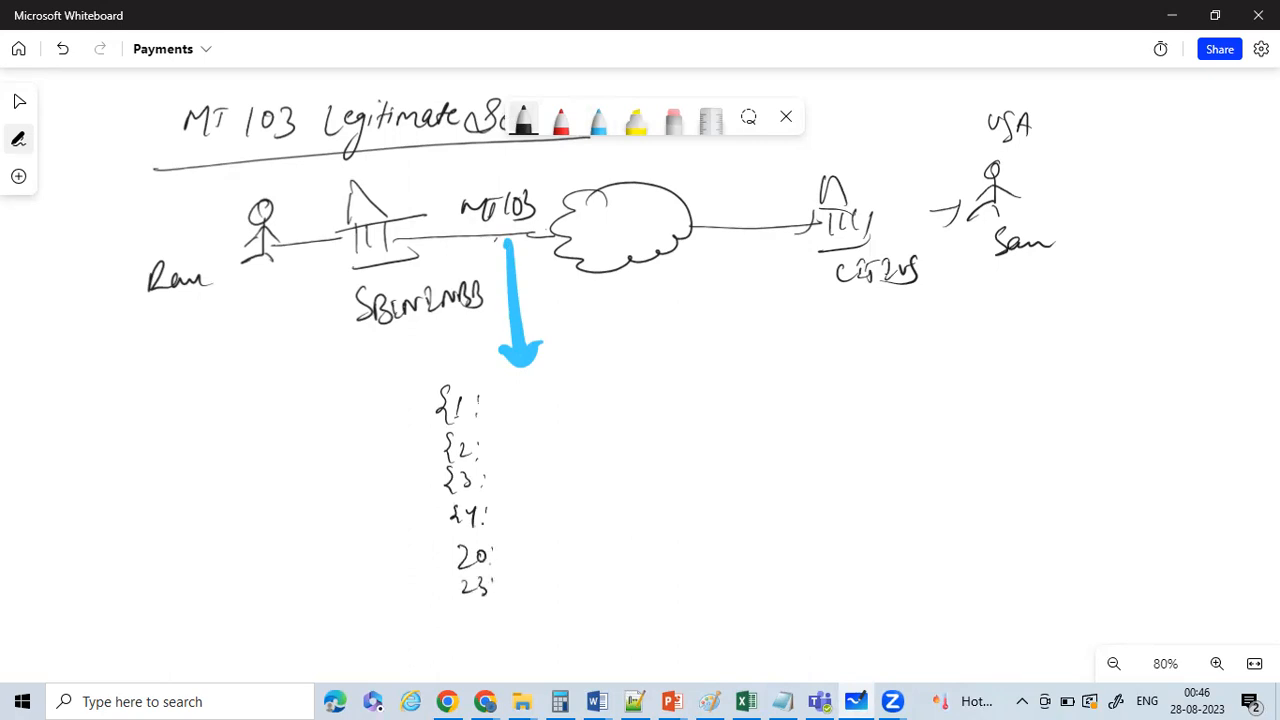
drag(465, 600, 500, 620)
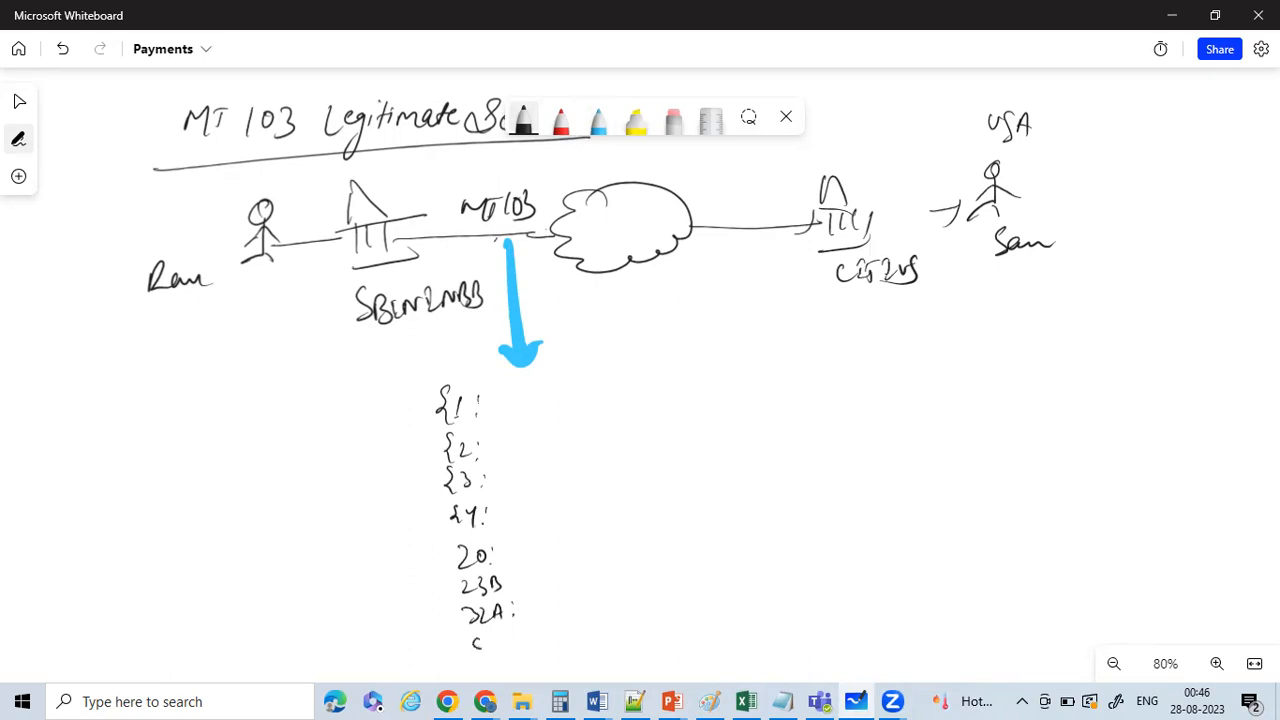
drag(470, 645, 530, 645)
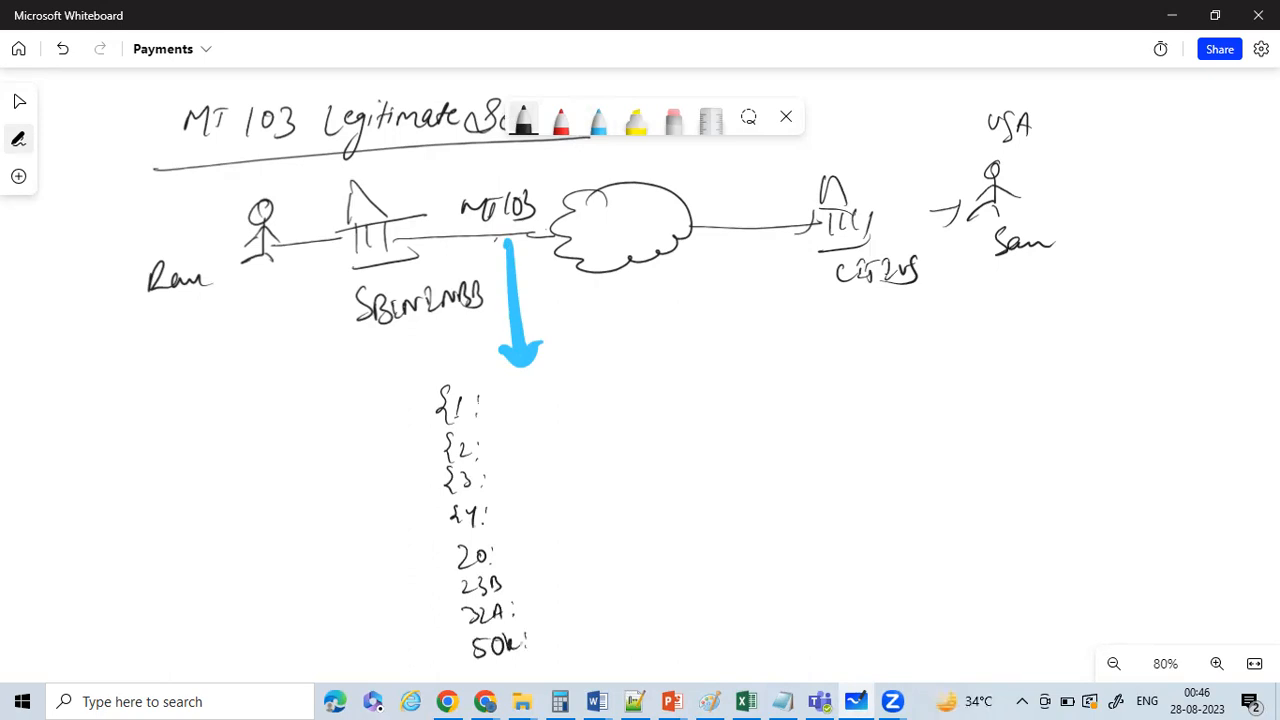
mouse_move(597, 700)
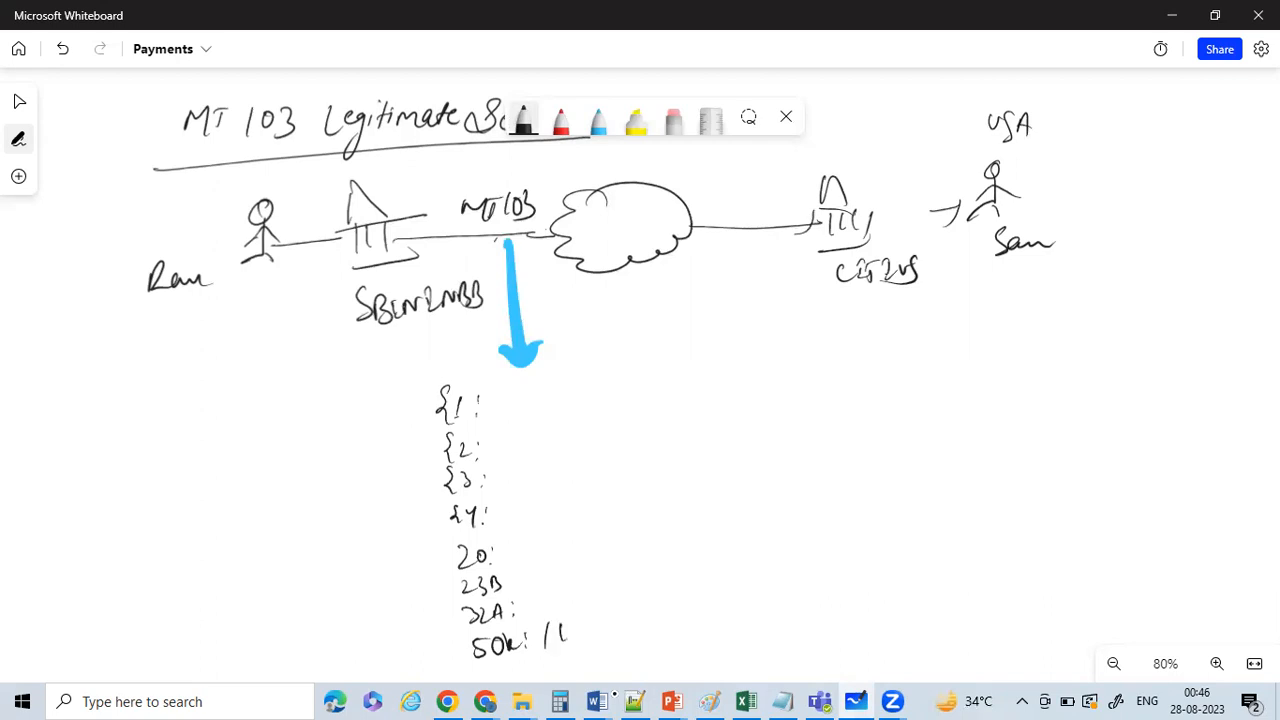
Write the account number, Ram's name and New Delhi address after 50K, bracketed 'legitimate sender'.
drag(545, 630, 640, 630)
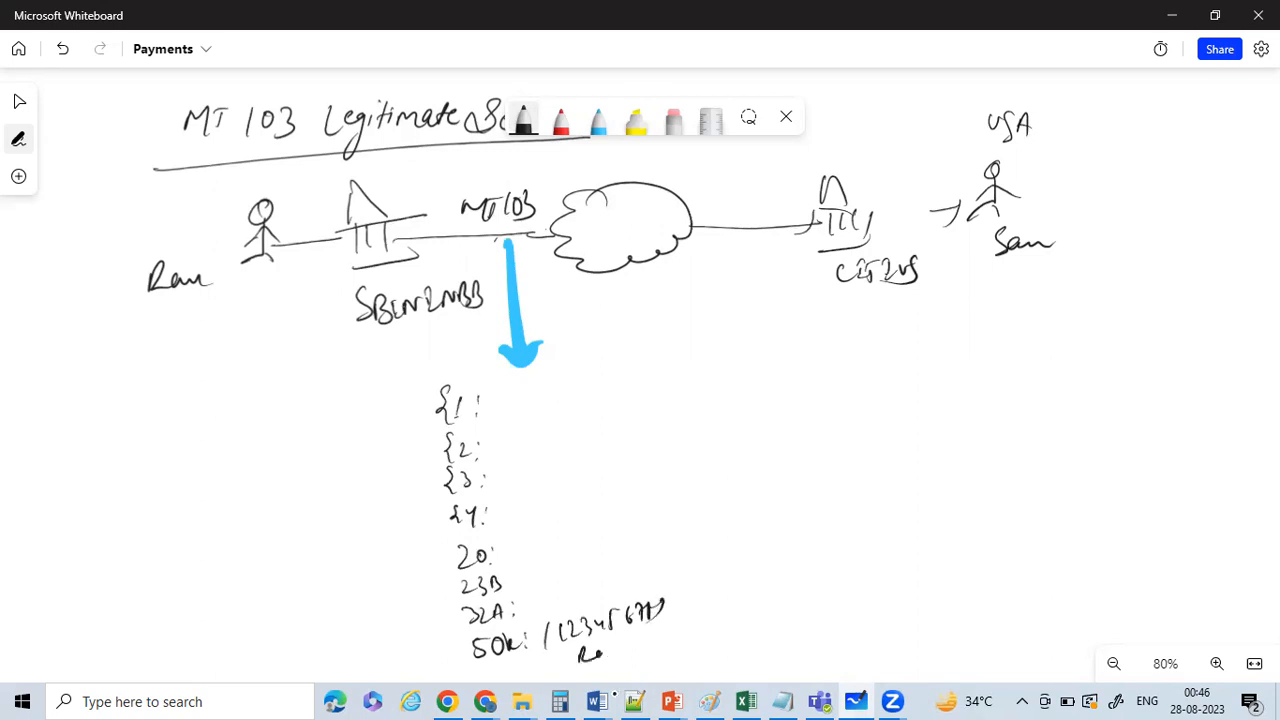
drag(595, 655, 675, 655)
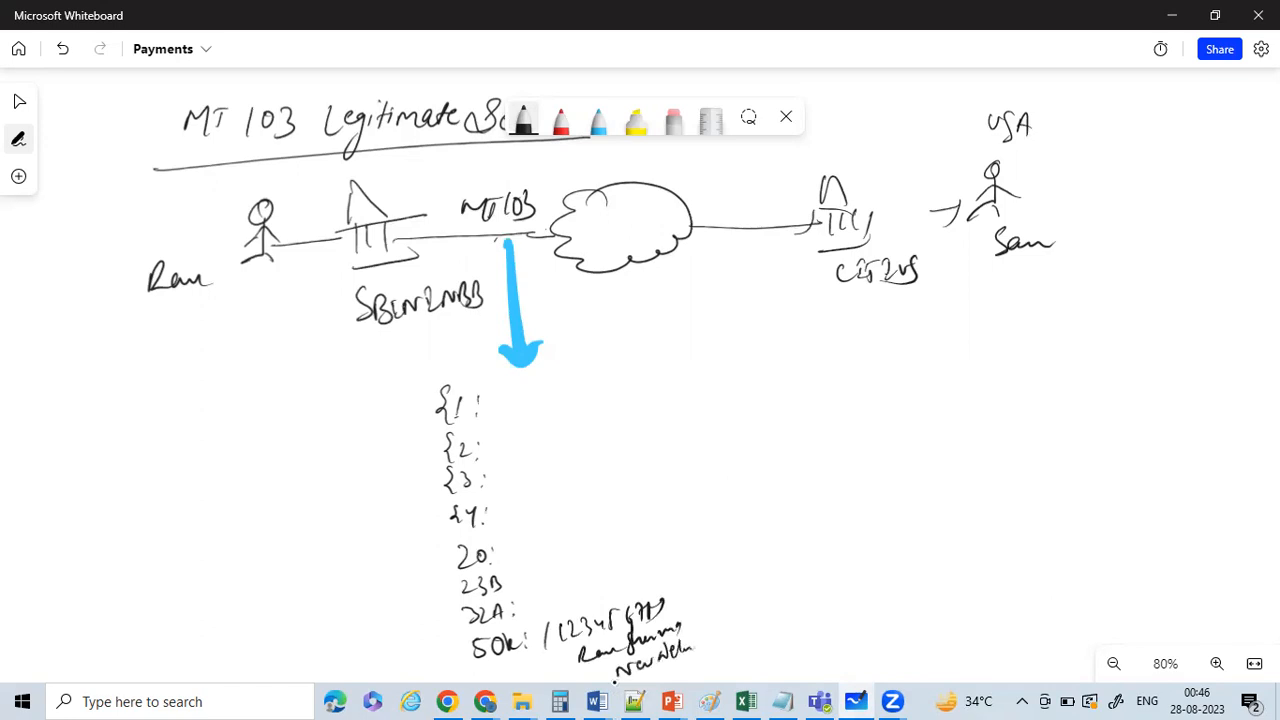
drag(695, 640, 735, 625)
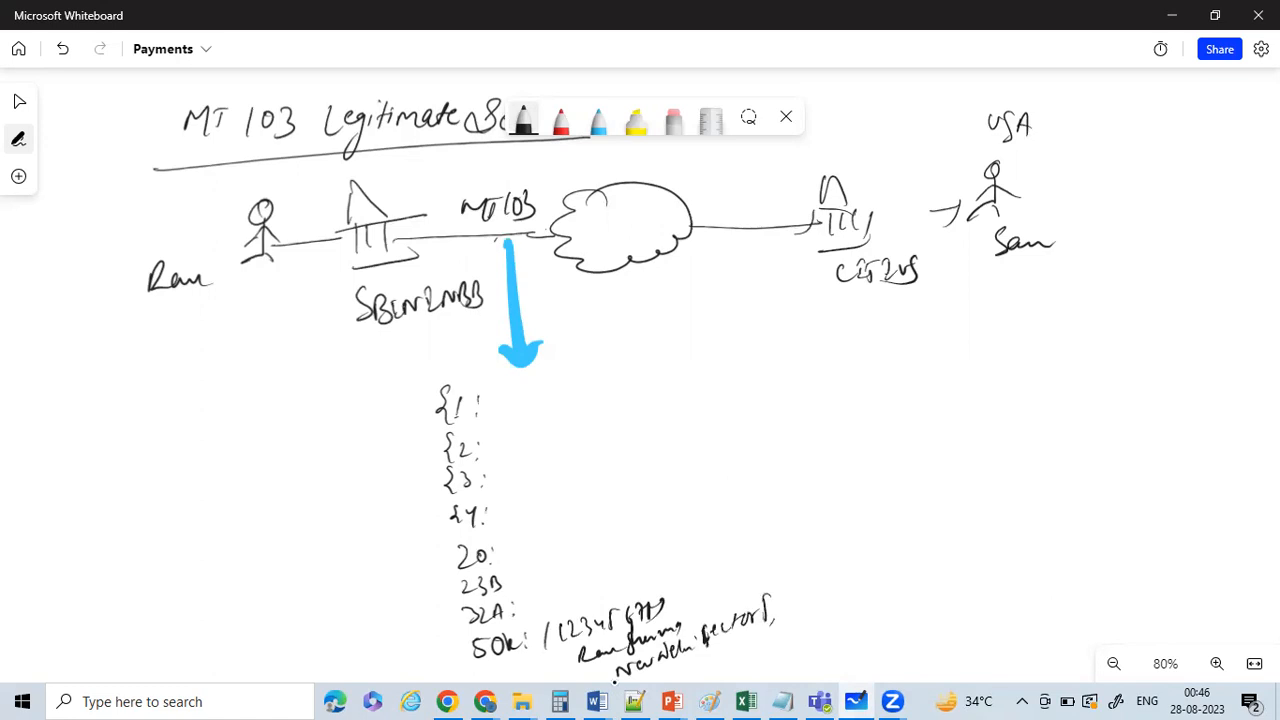
drag(685, 665, 720, 660)
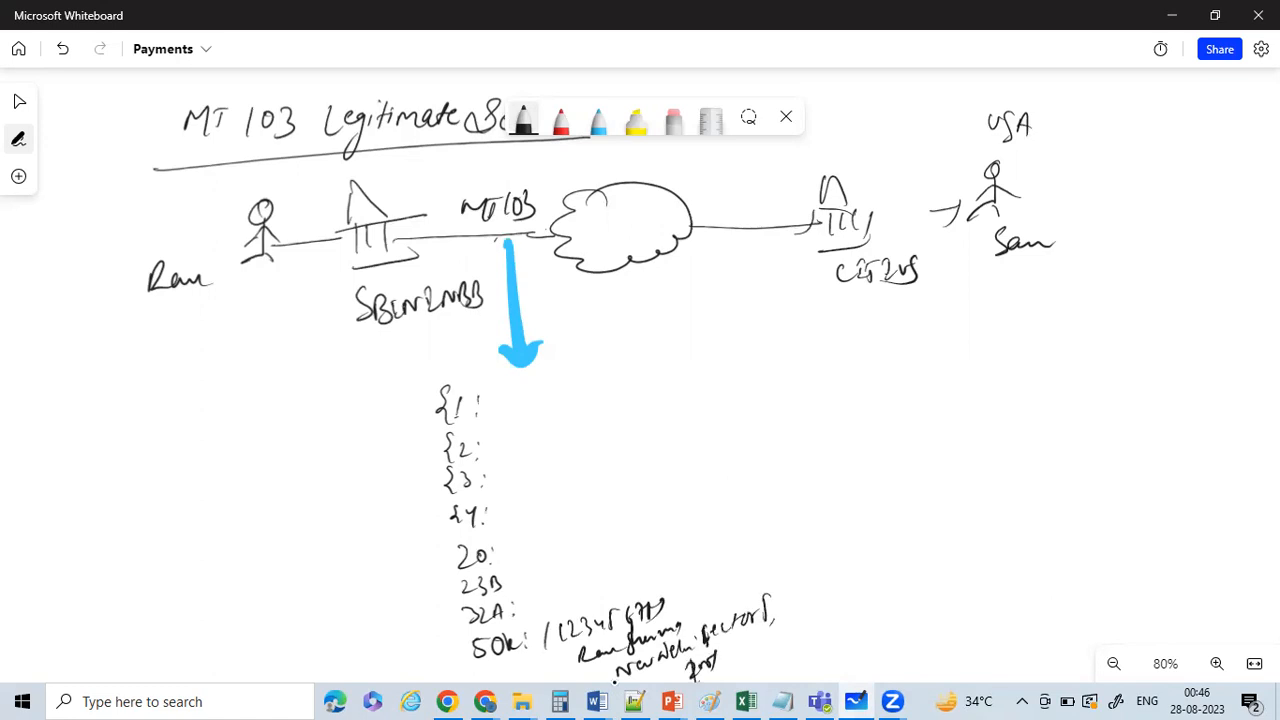
drag(720, 660, 760, 650)
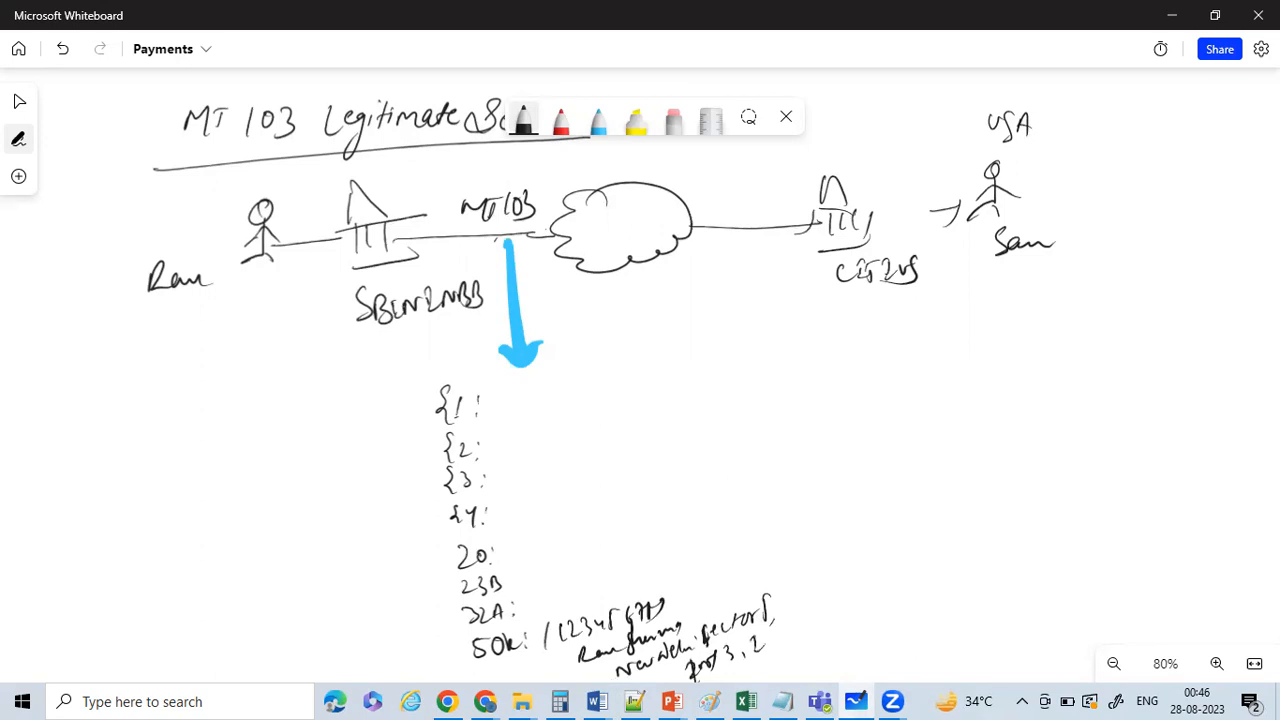
click(770, 638)
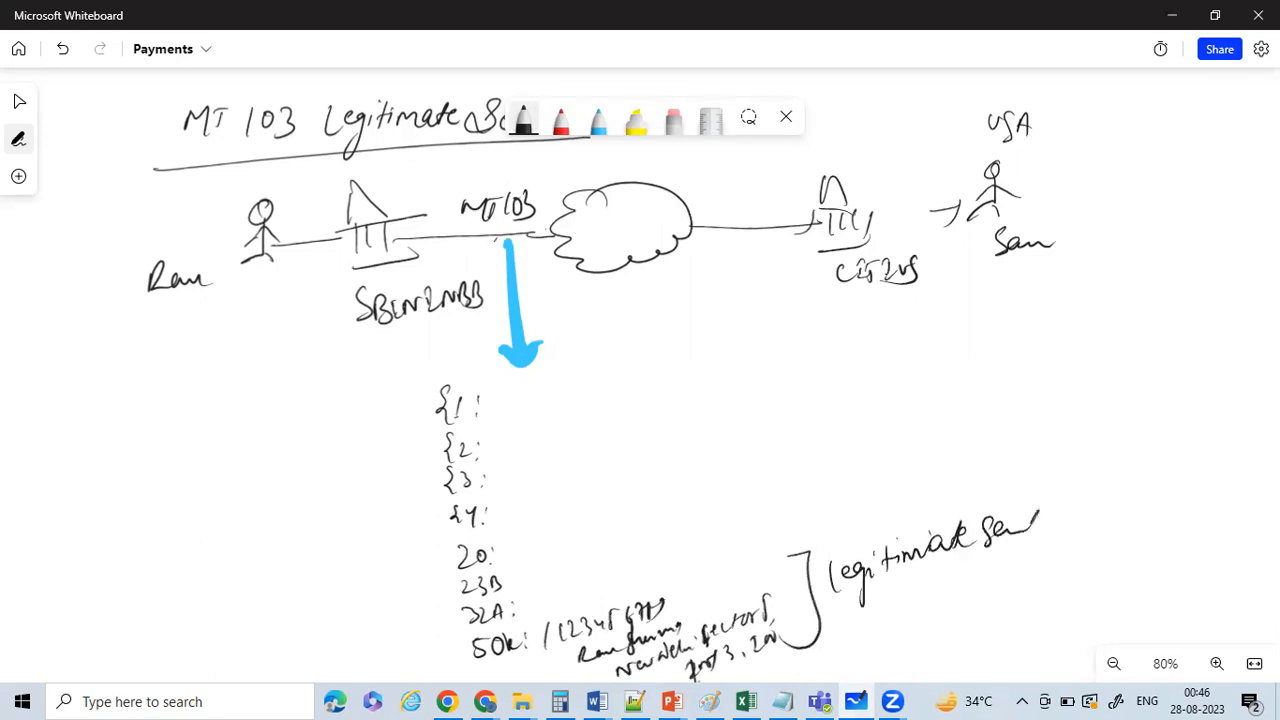
drag(1040, 525, 1000, 575)
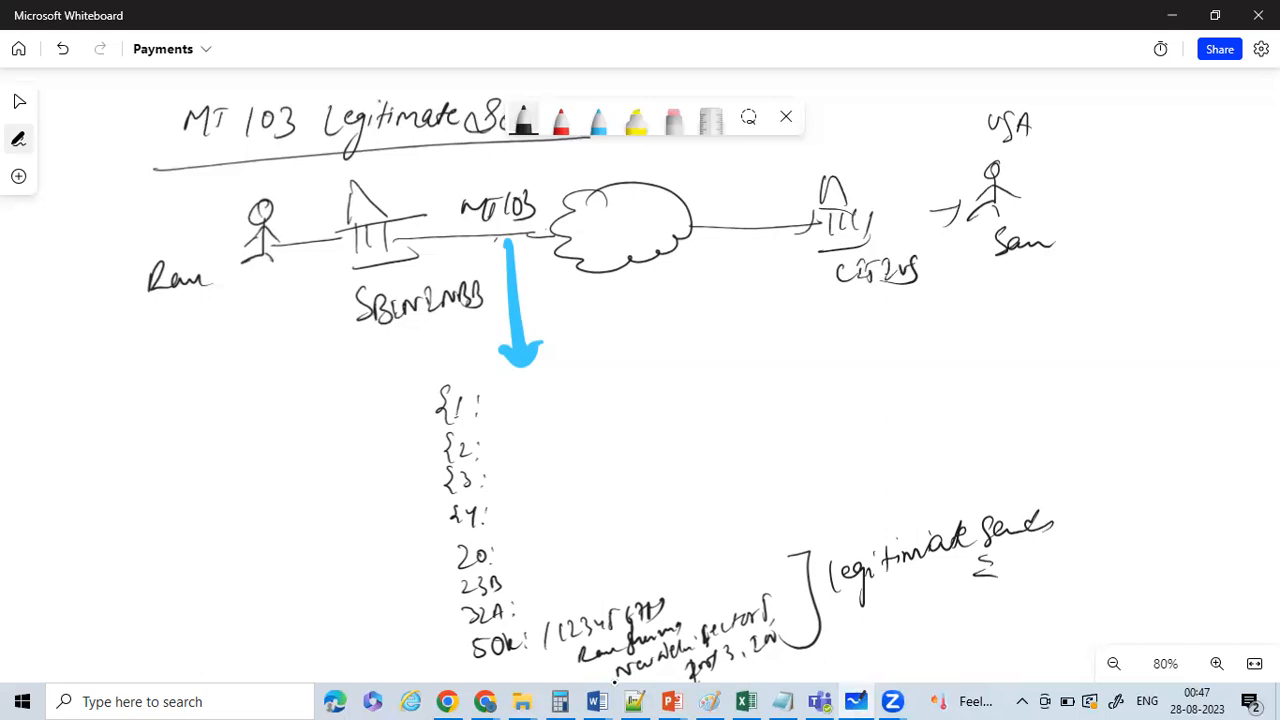
drag(808, 375, 828, 410)
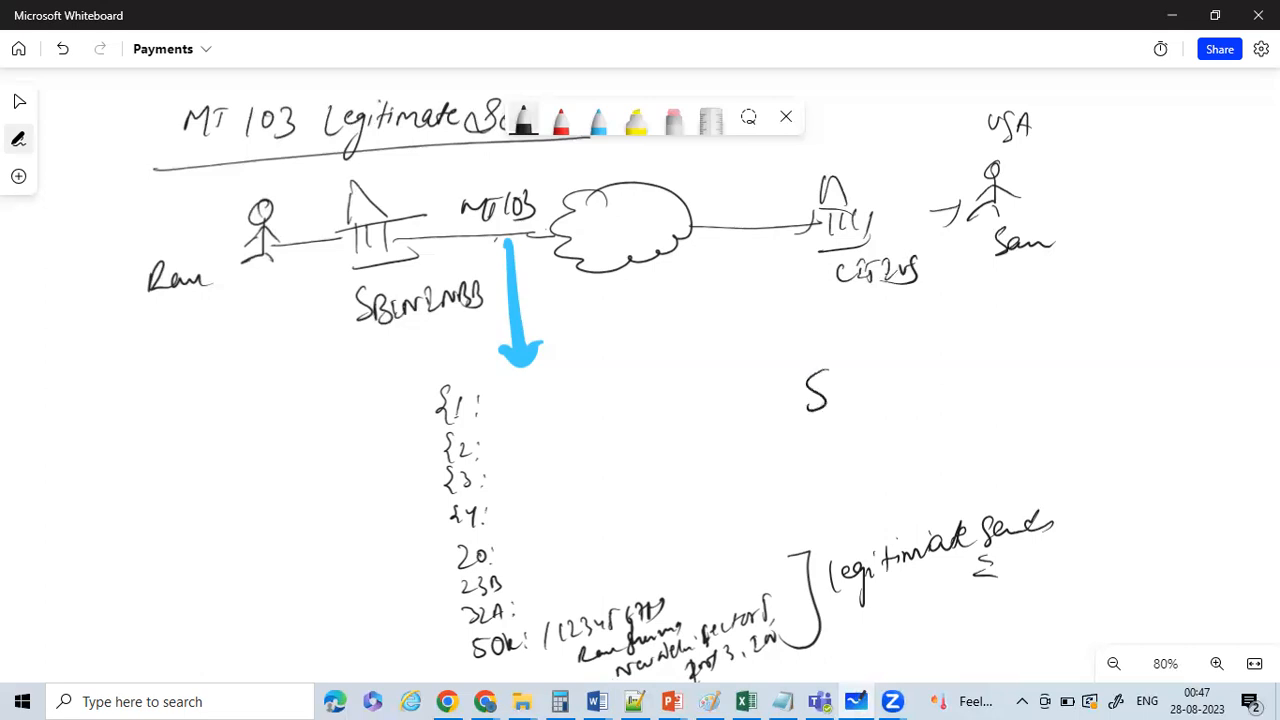
drag(810, 390, 905, 400)
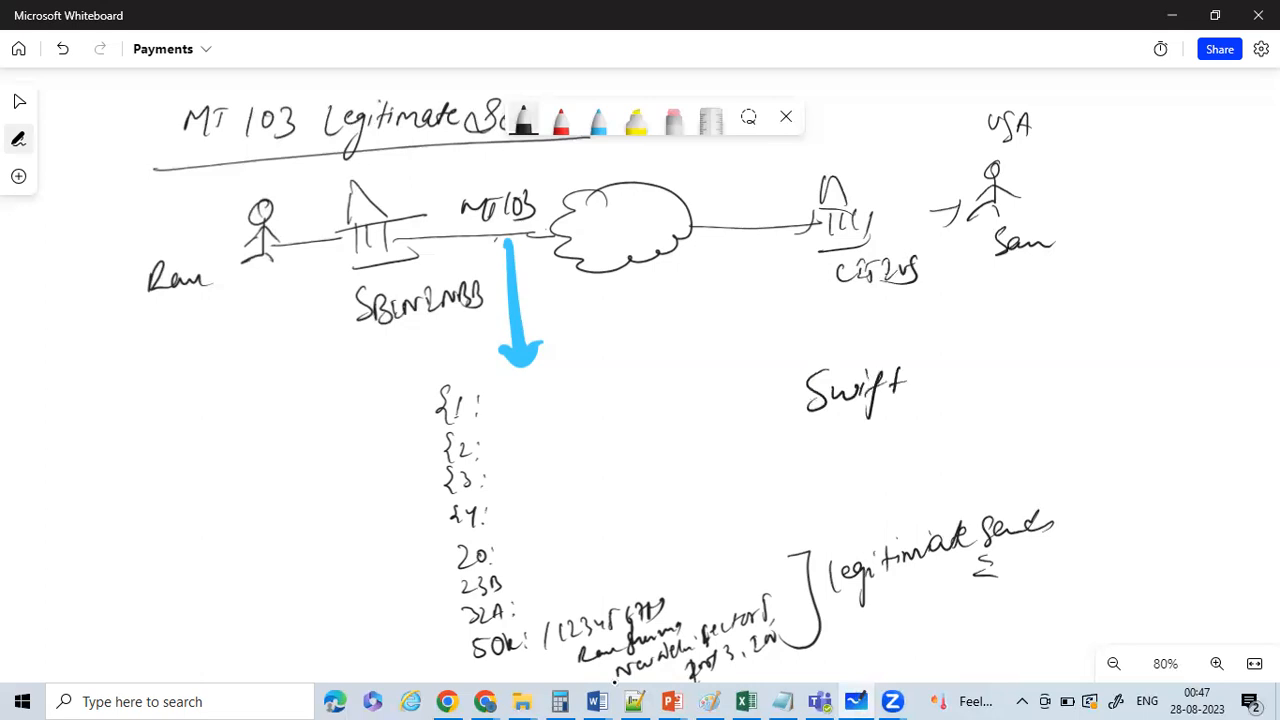
drag(915, 385, 945, 390)
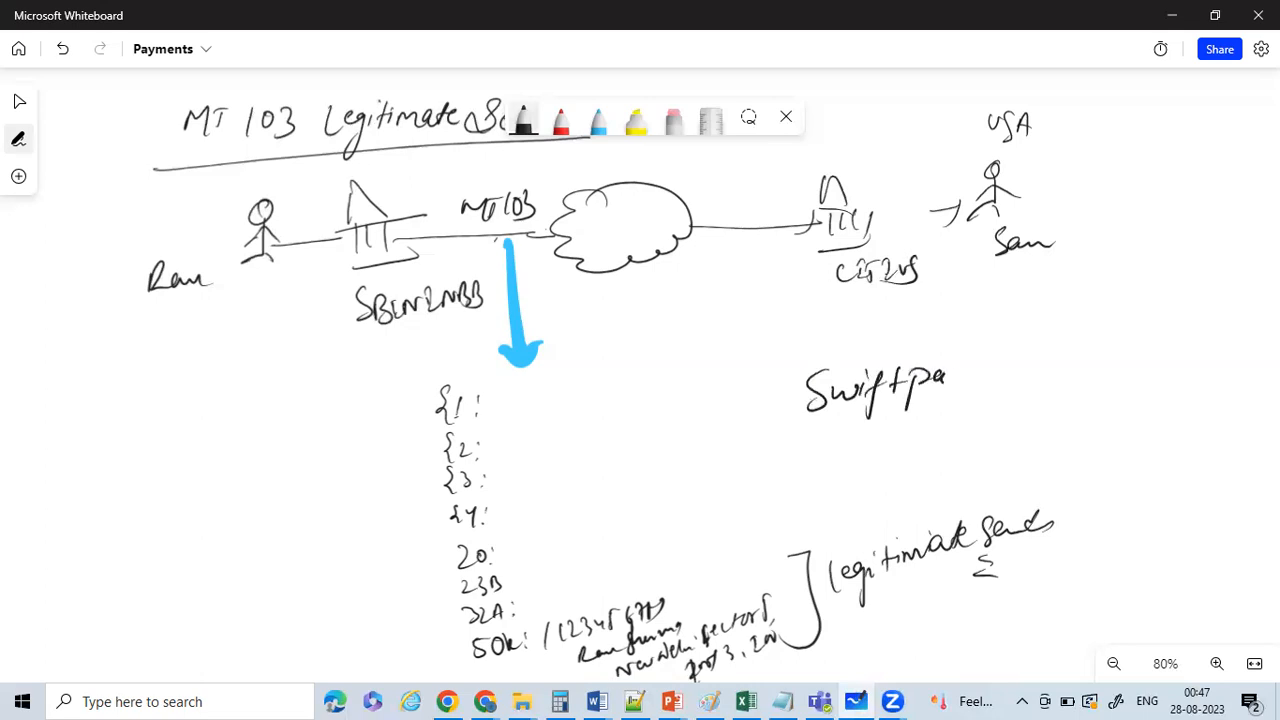
drag(945, 390, 1040, 385)
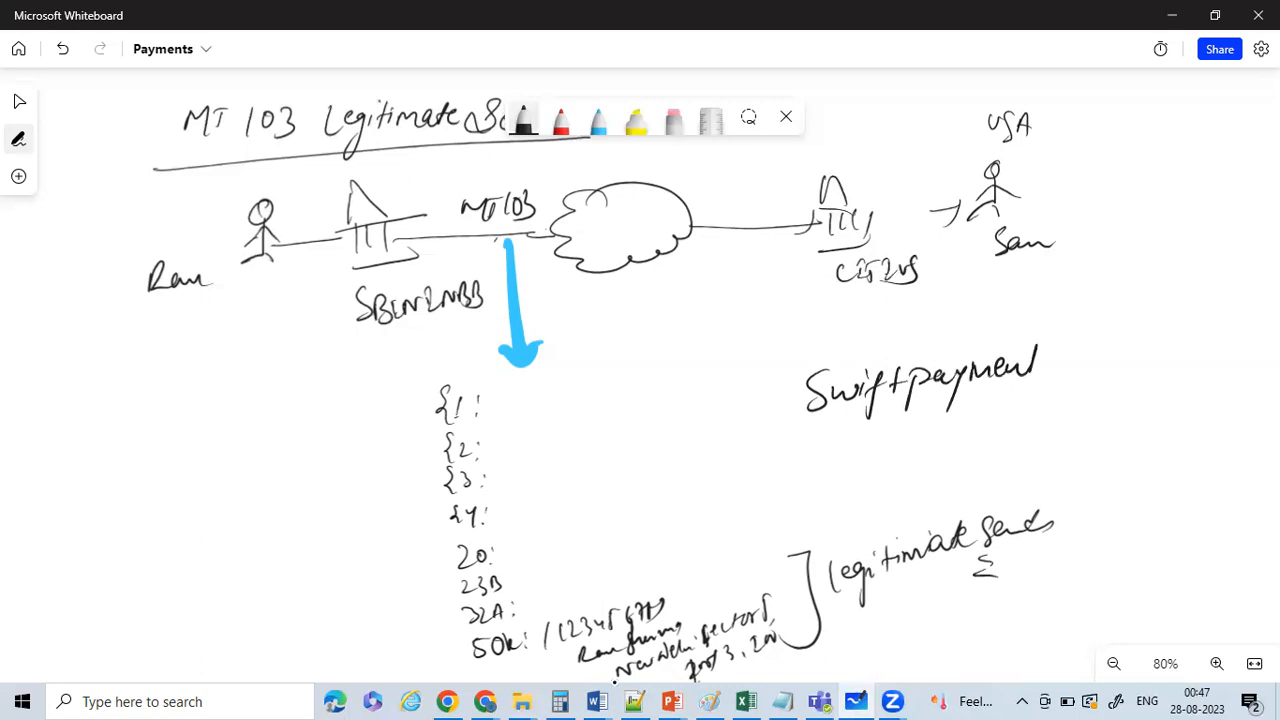
drag(1035, 380, 1110, 380)
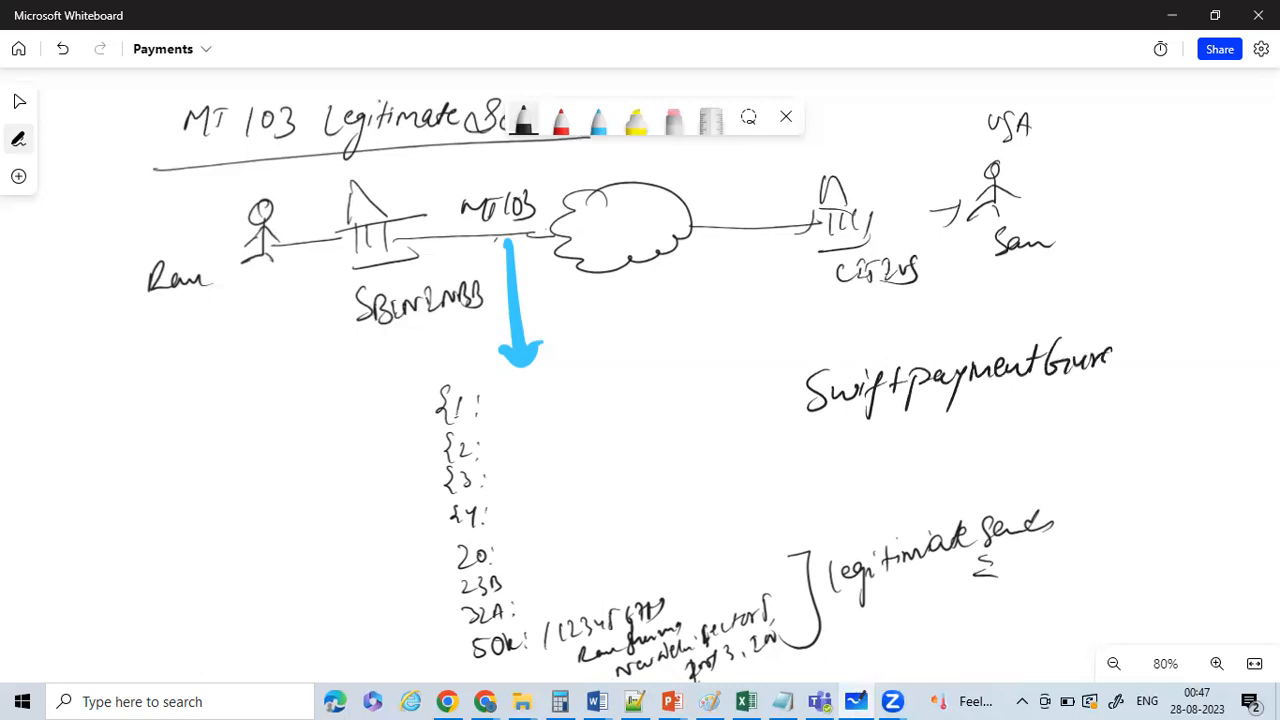
drag(1120, 360, 1160, 355)
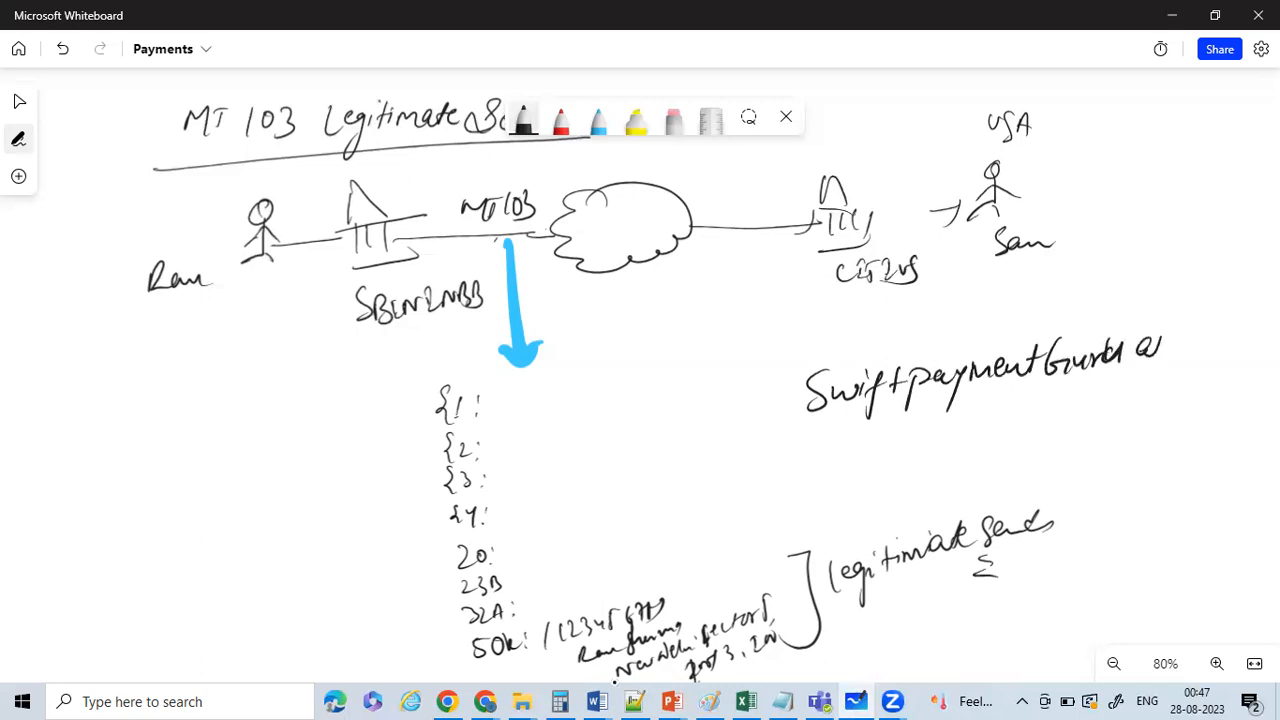
drag(1030, 400, 1095, 425)
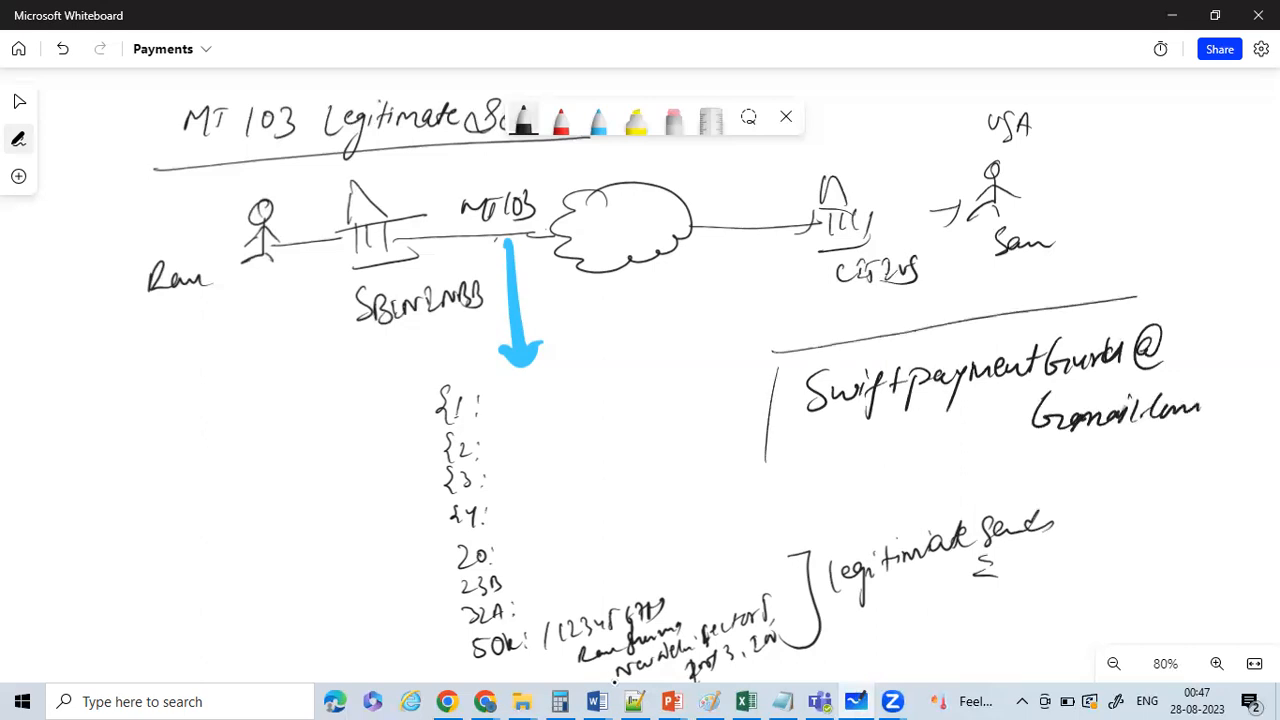
drag(760, 300, 1240, 460)
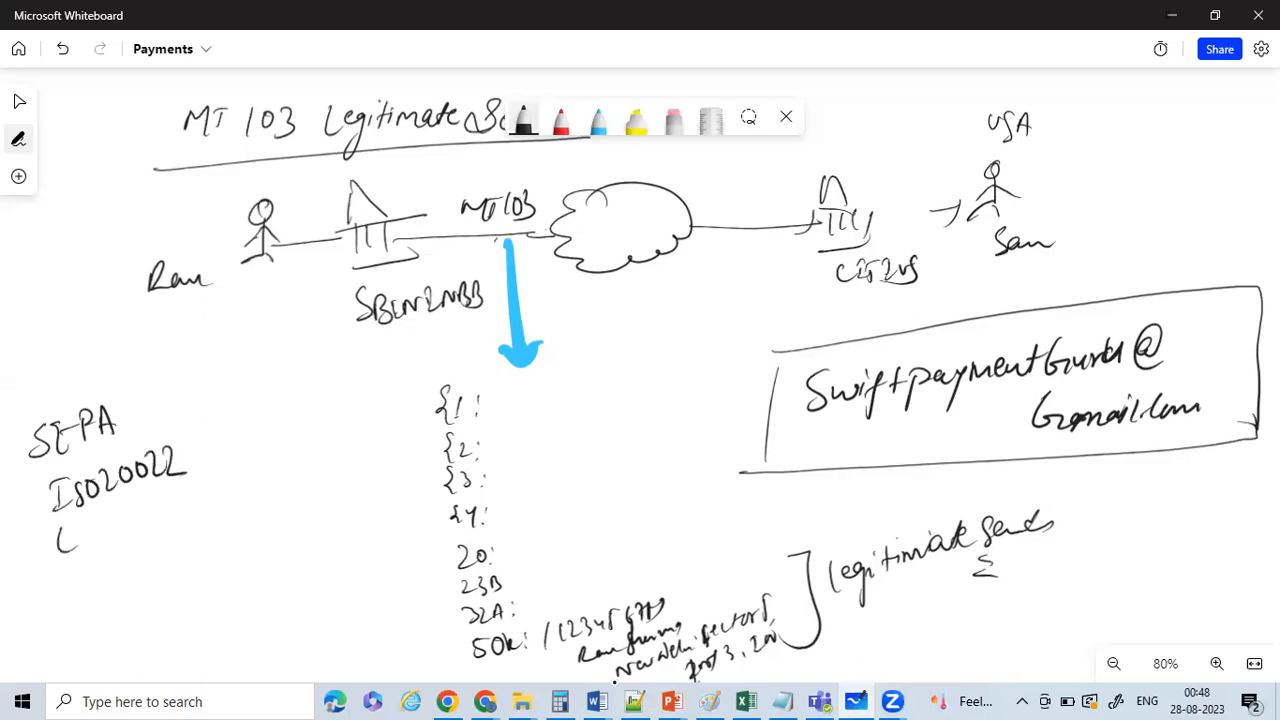
Add Cross Border Payment, MT payments and Real Time payments to the left list, then box it.
drag(70, 540, 150, 525)
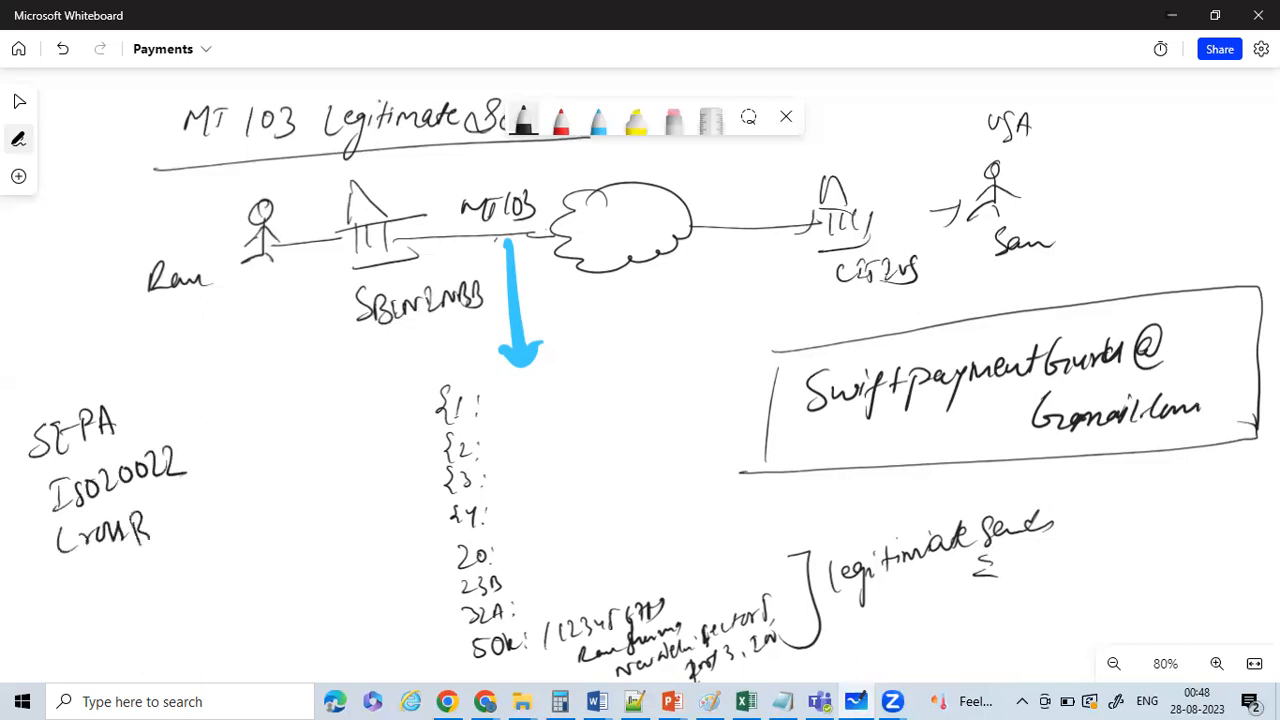
drag(155, 530, 235, 500)
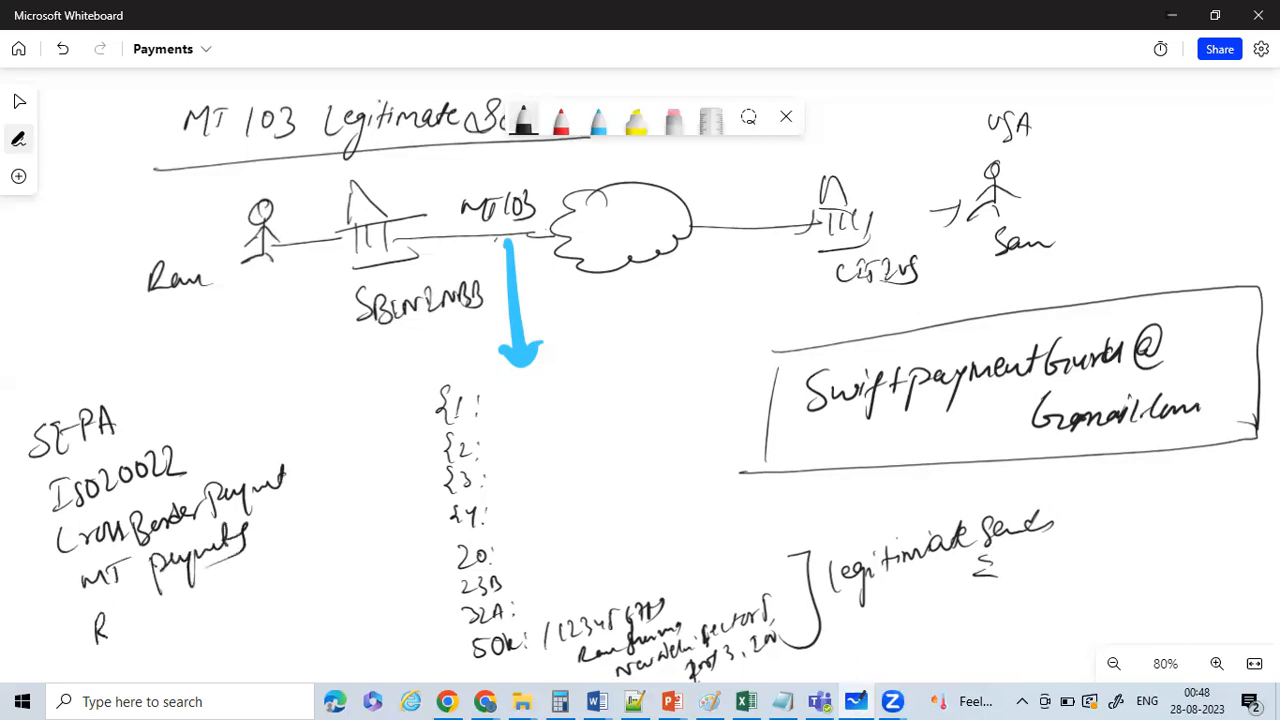
drag(110, 625, 210, 620)
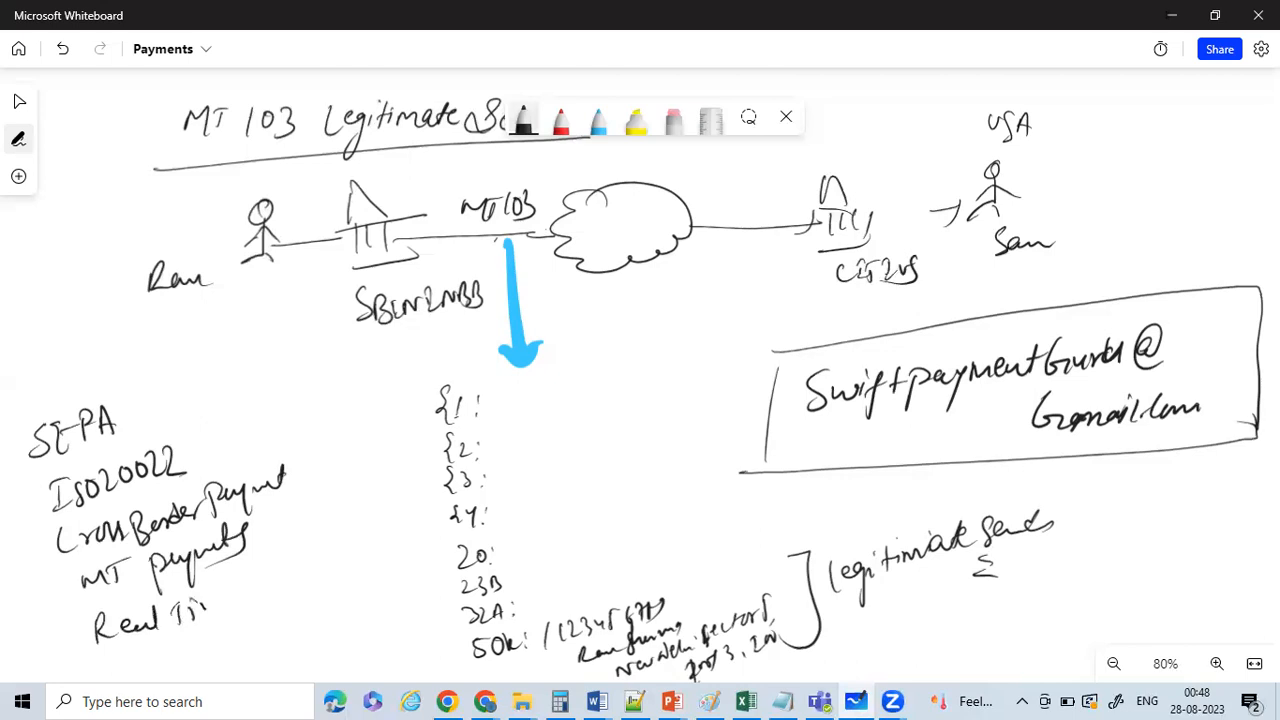
drag(210, 615, 300, 590)
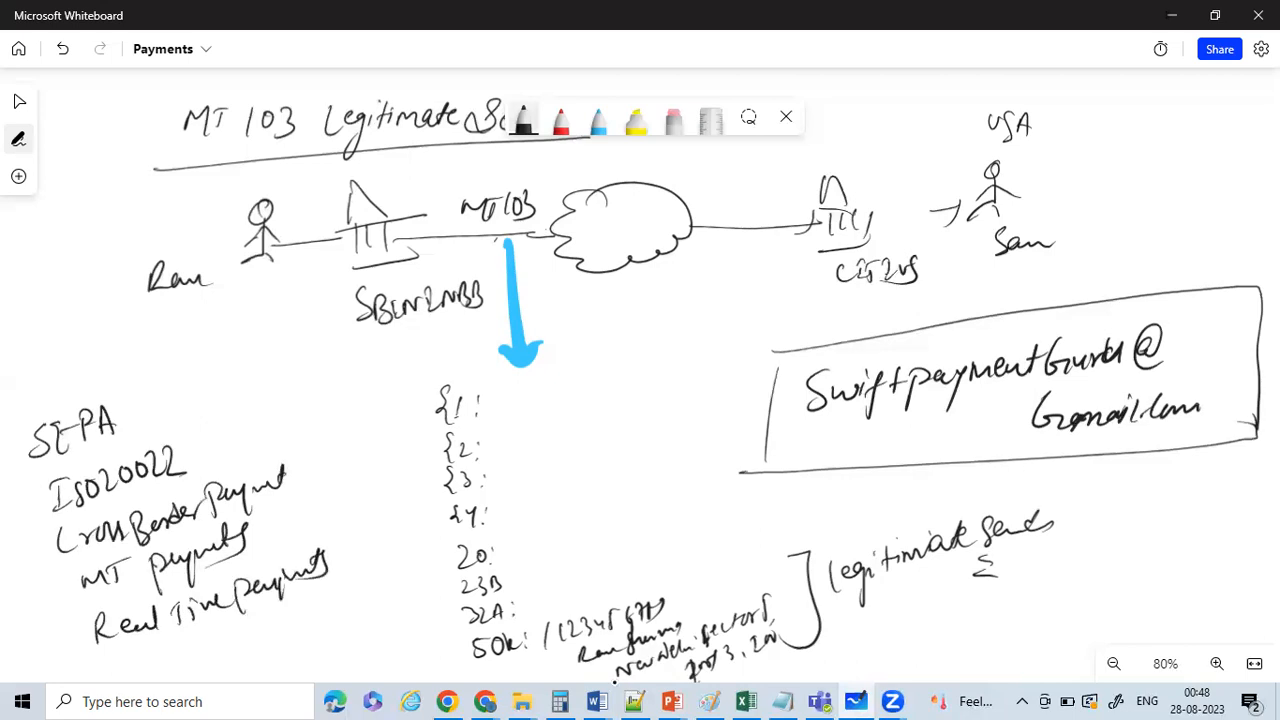
drag(180, 360, 355, 600)
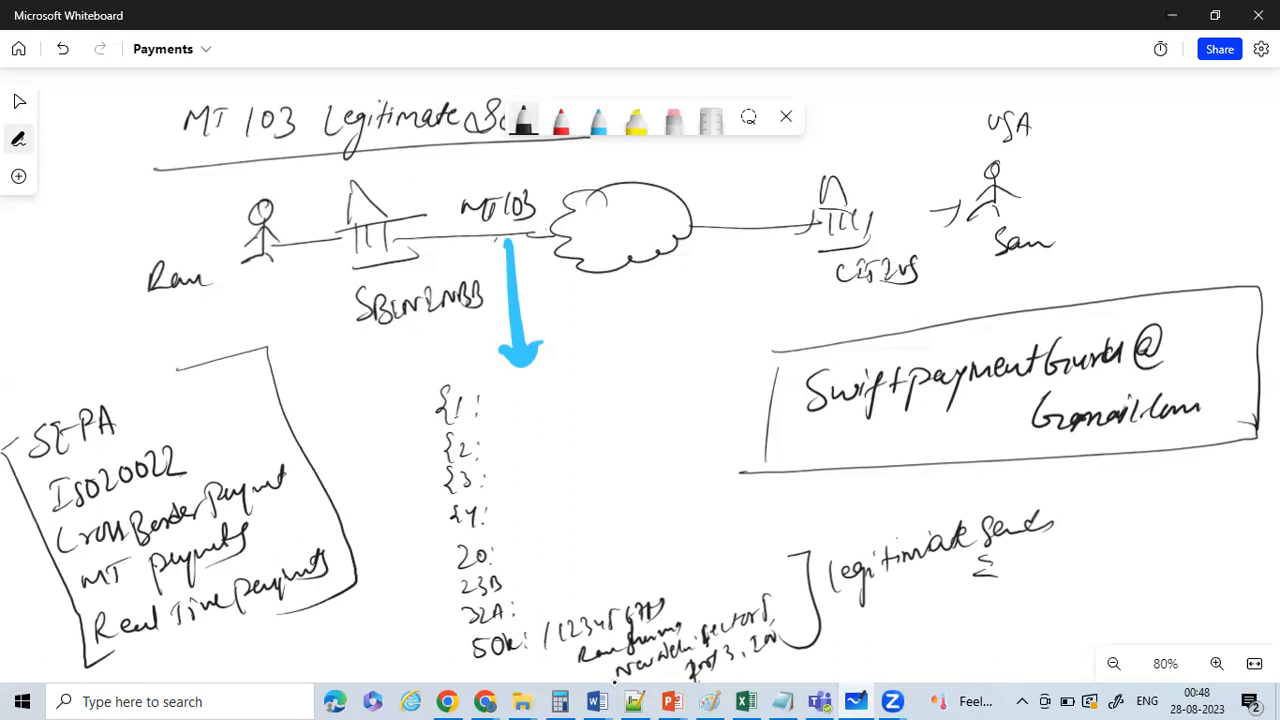
mouse_move(1104, 277)
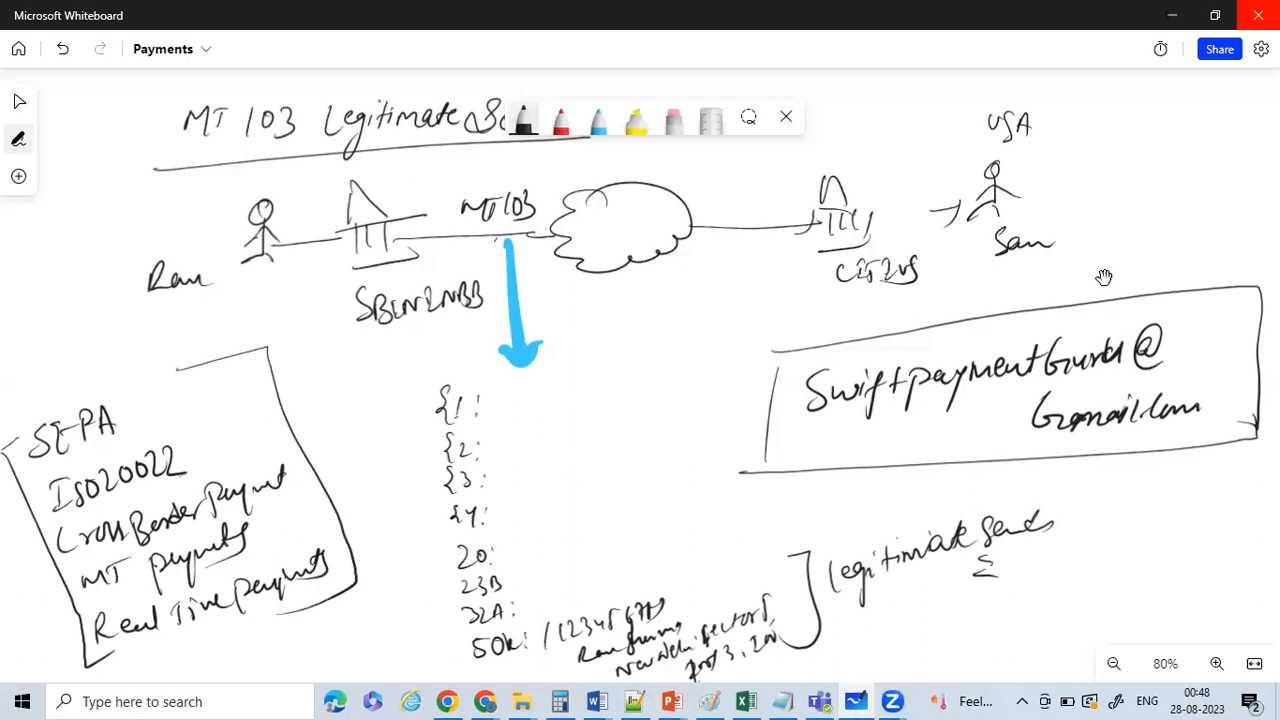